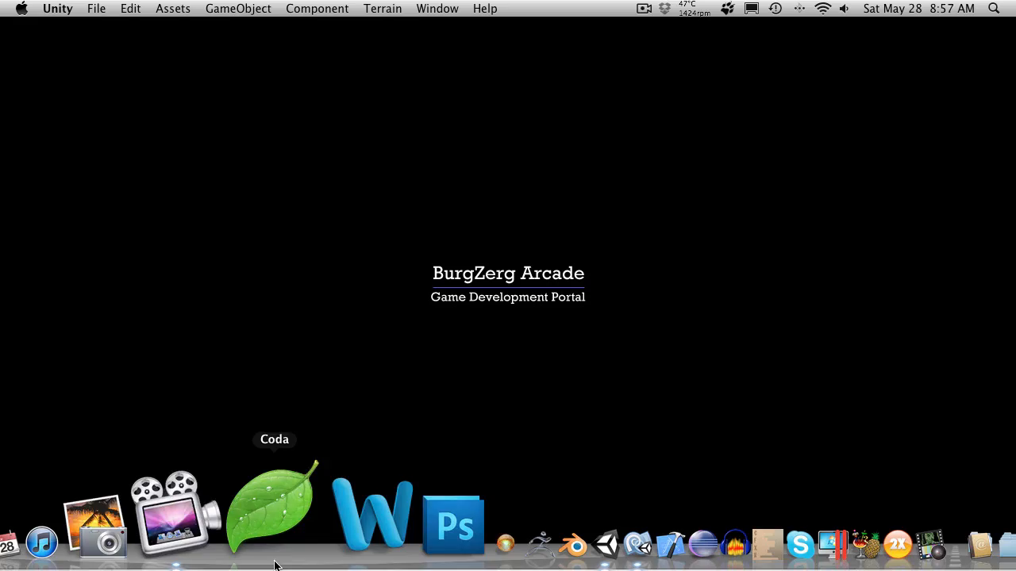
# - In ItemGenerator.cs, uncomment CreateWeapon() and comment out CreateArmor(), then save
pyautogui.click(457, 511)
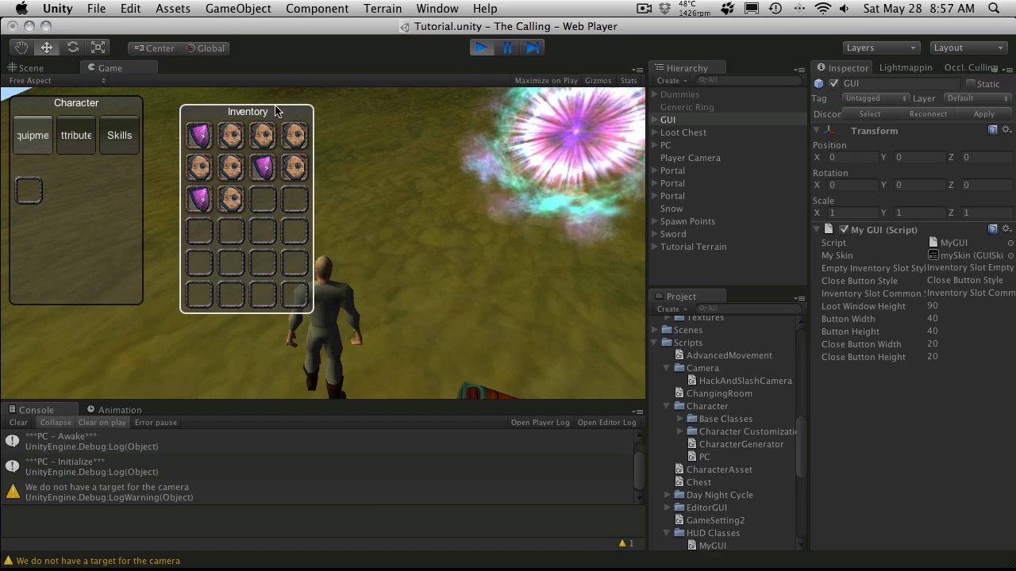
pyautogui.moveTo(200, 200)
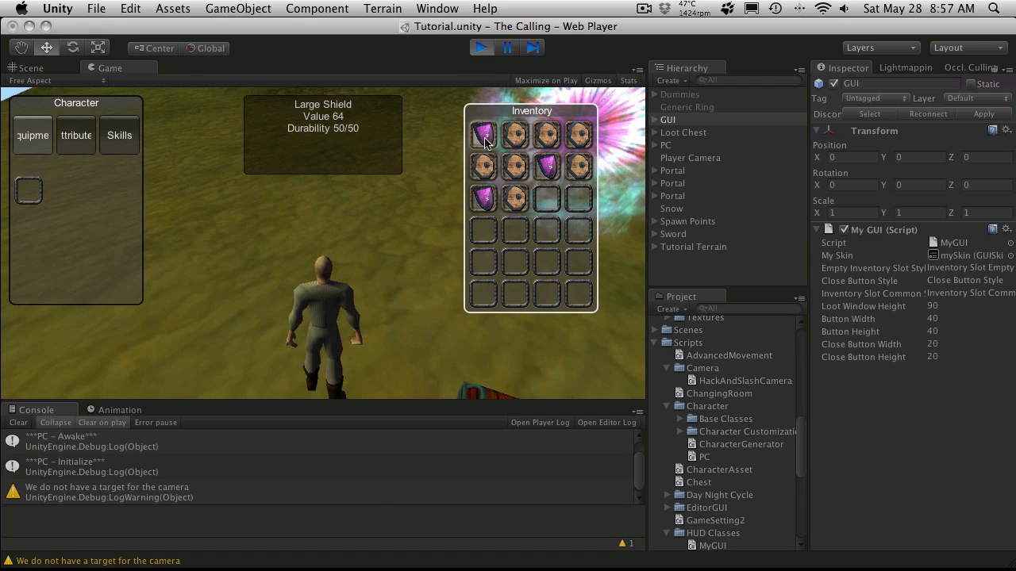
pyautogui.moveTo(514, 167)
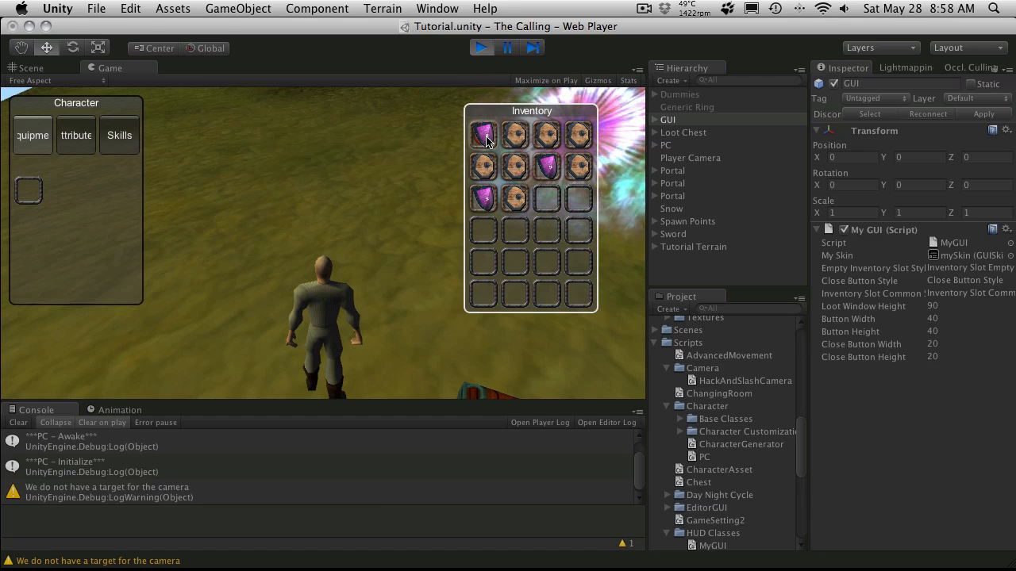
pyautogui.moveTo(483, 133); pyautogui.dragTo(29, 190)
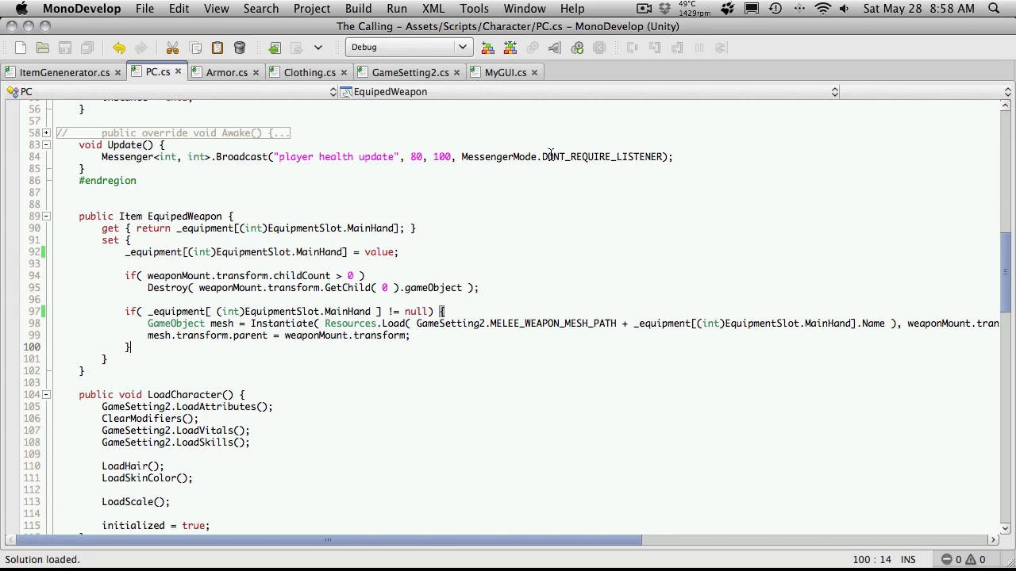
pyautogui.click(63, 73)
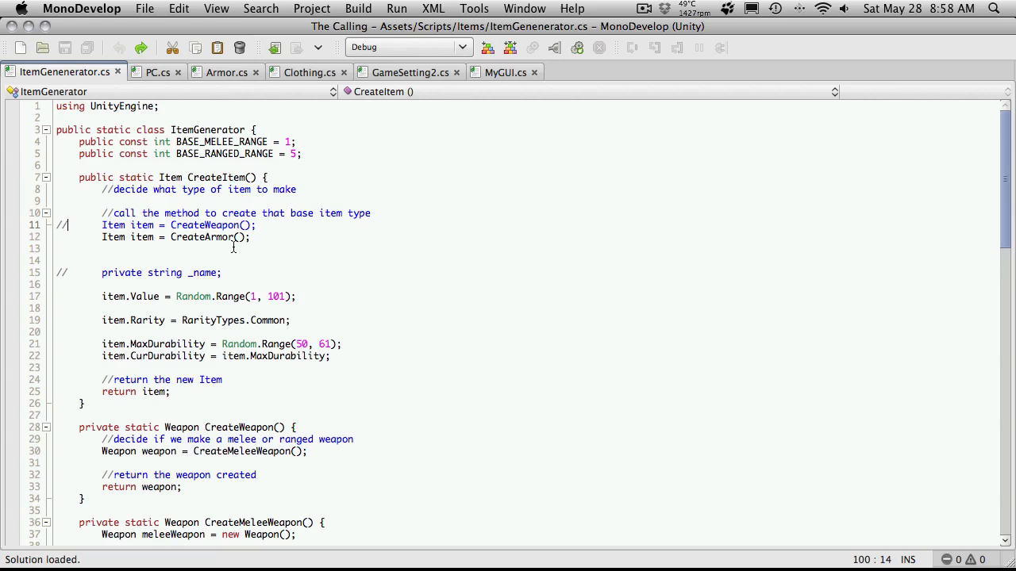
pyautogui.click(257, 226)
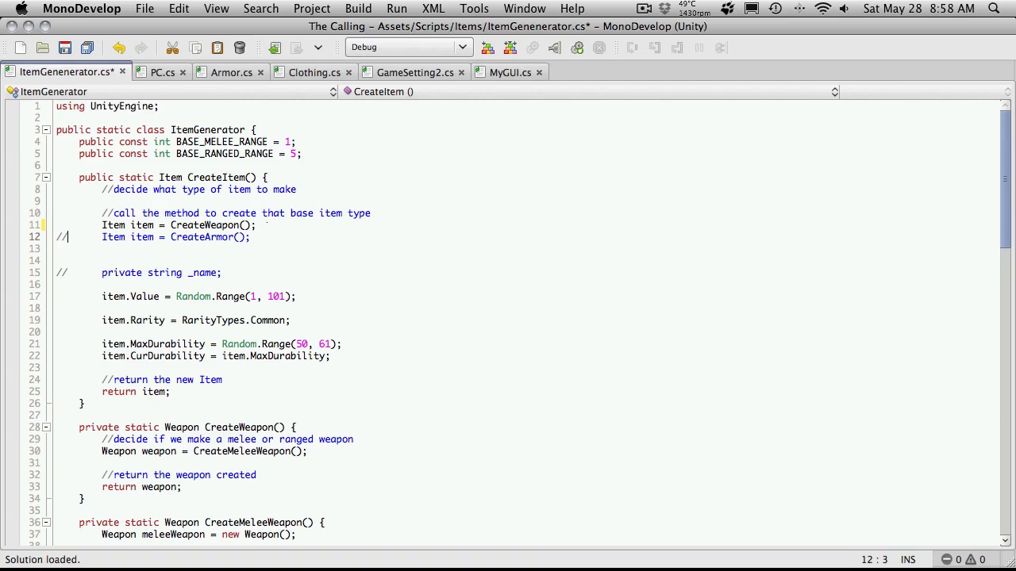
pyautogui.press('cmd+s')
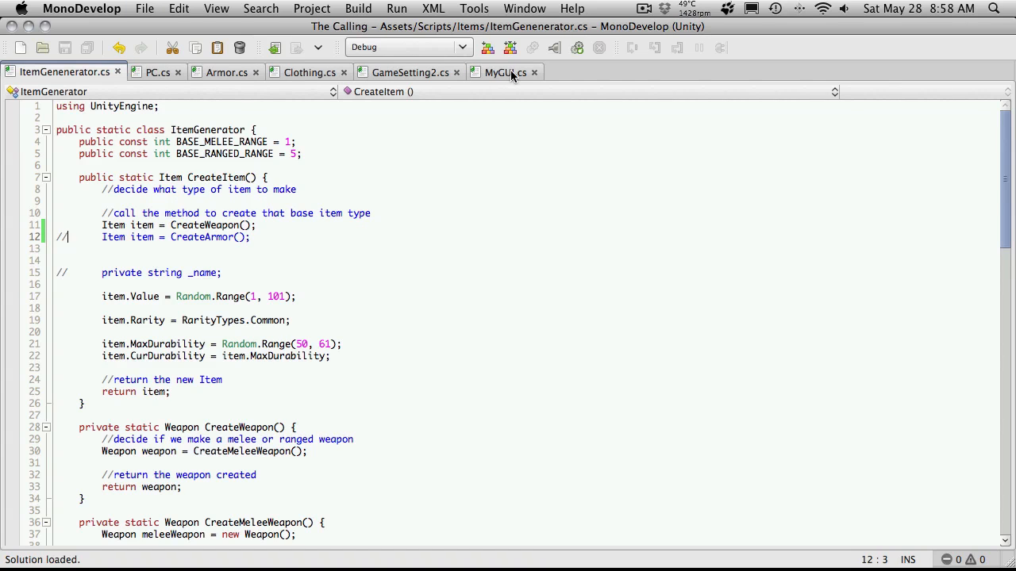
# - Bring up MyGUI.cs at the InventoryWindow double-click equip code
pyautogui.click(505, 73)
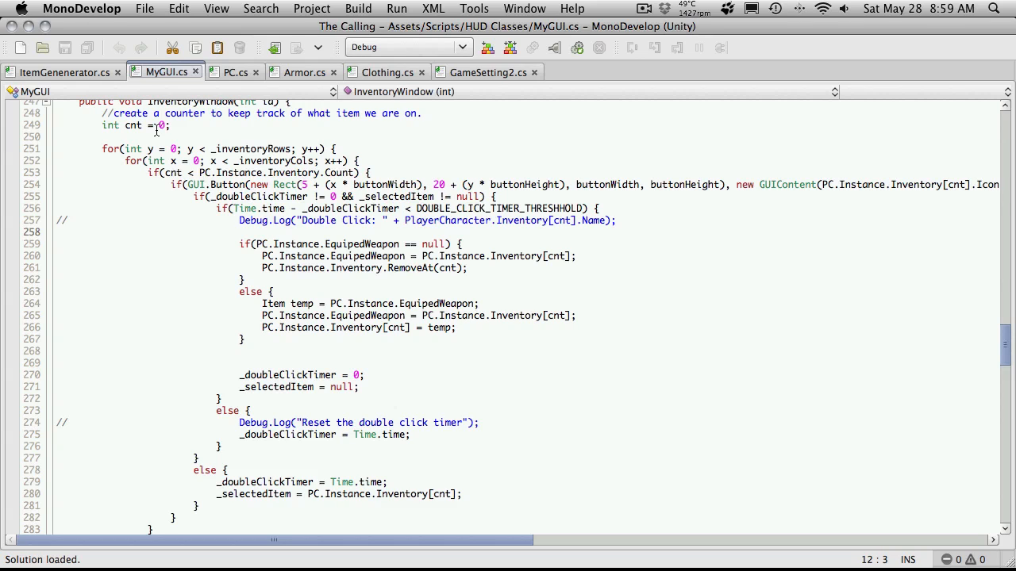
pyautogui.moveTo(111, 189)
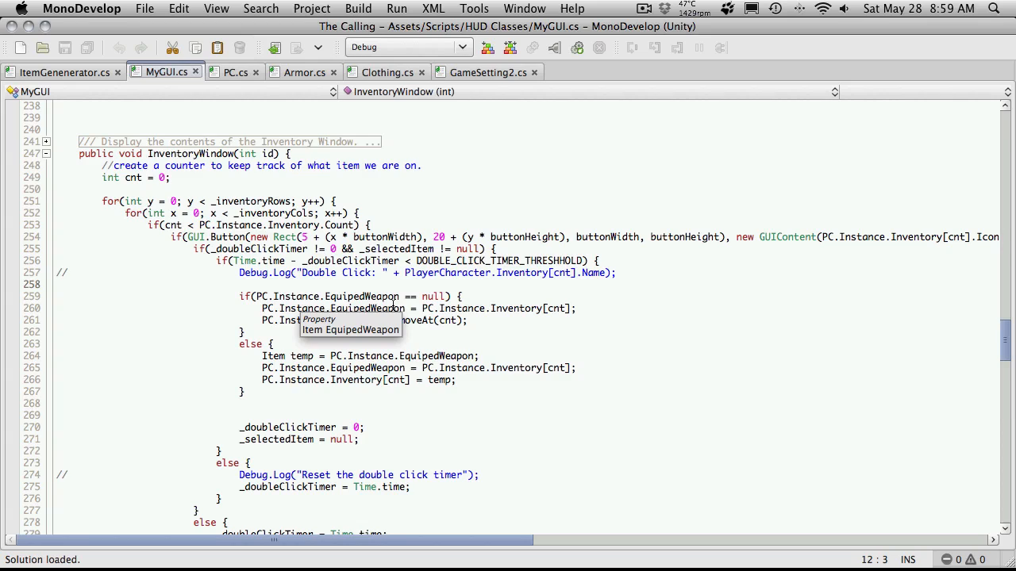
pyautogui.moveTo(473, 292)
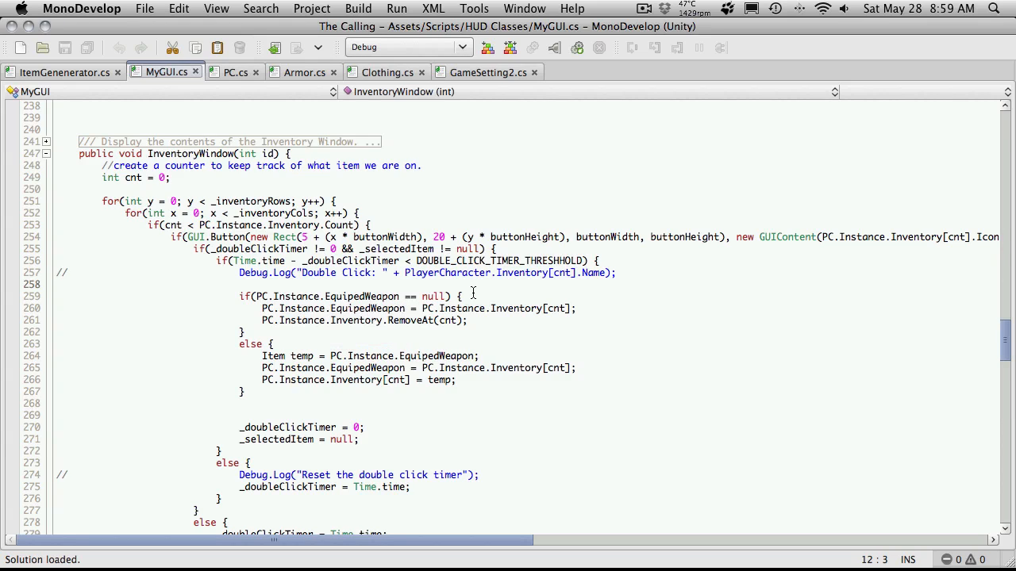
pyautogui.moveTo(282, 317)
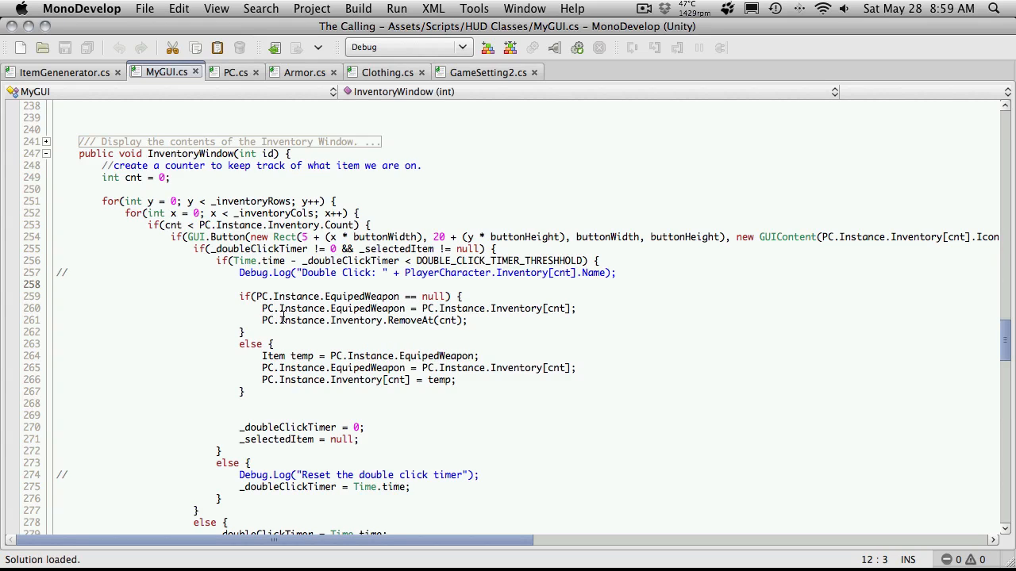
pyautogui.moveTo(559, 320)
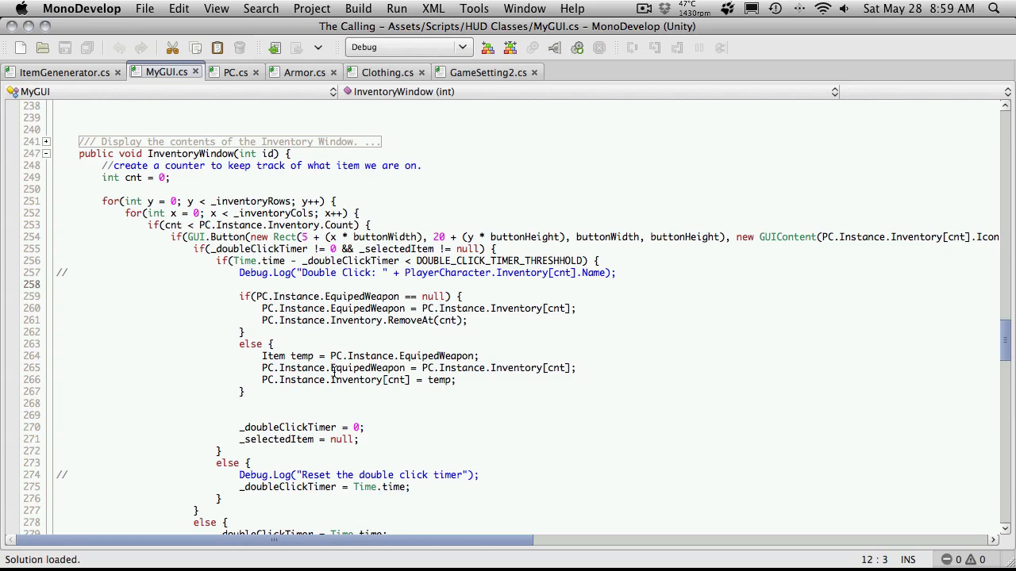
pyautogui.moveTo(331, 355)
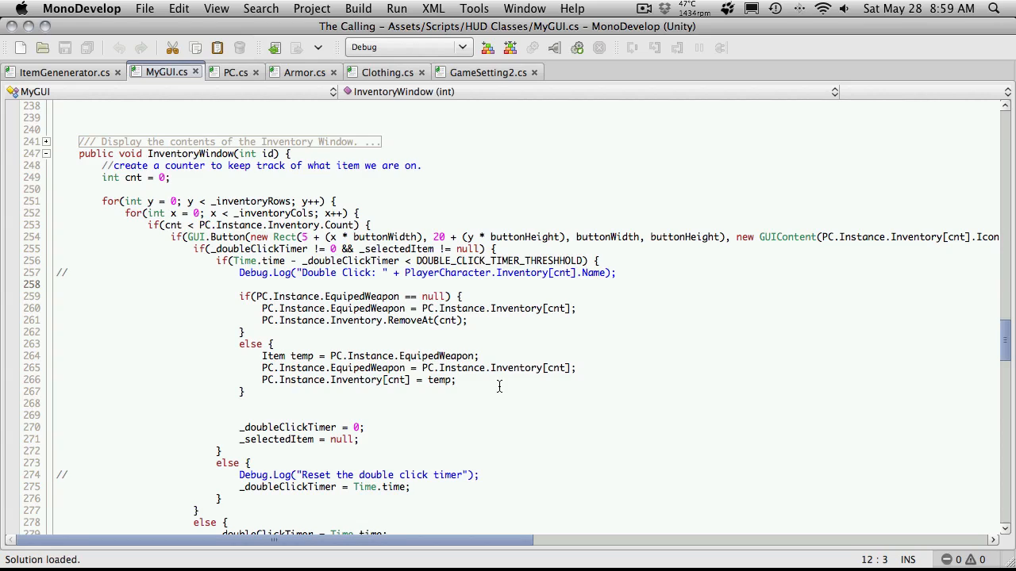
pyautogui.moveTo(389, 381)
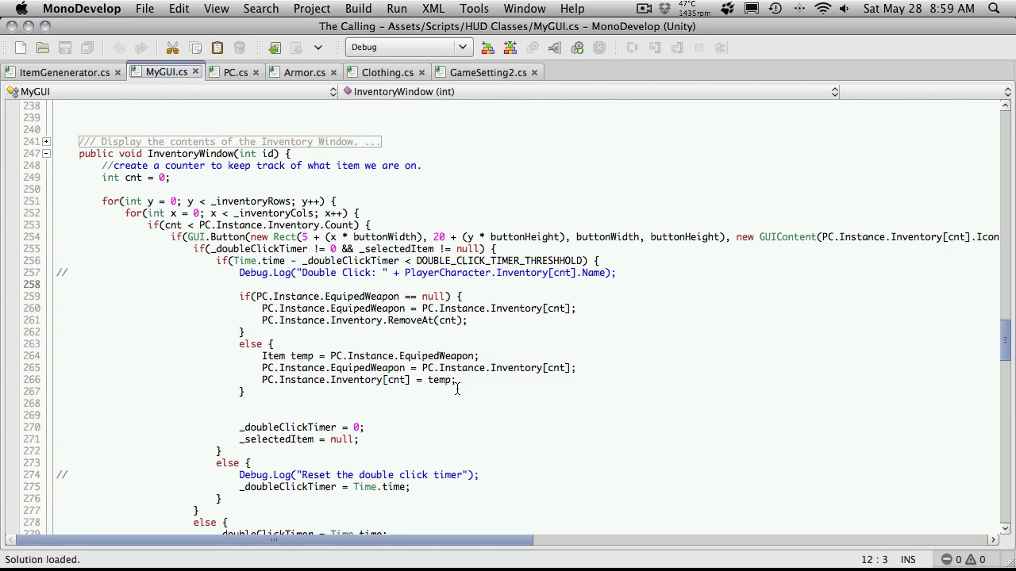
pyautogui.moveTo(302, 375)
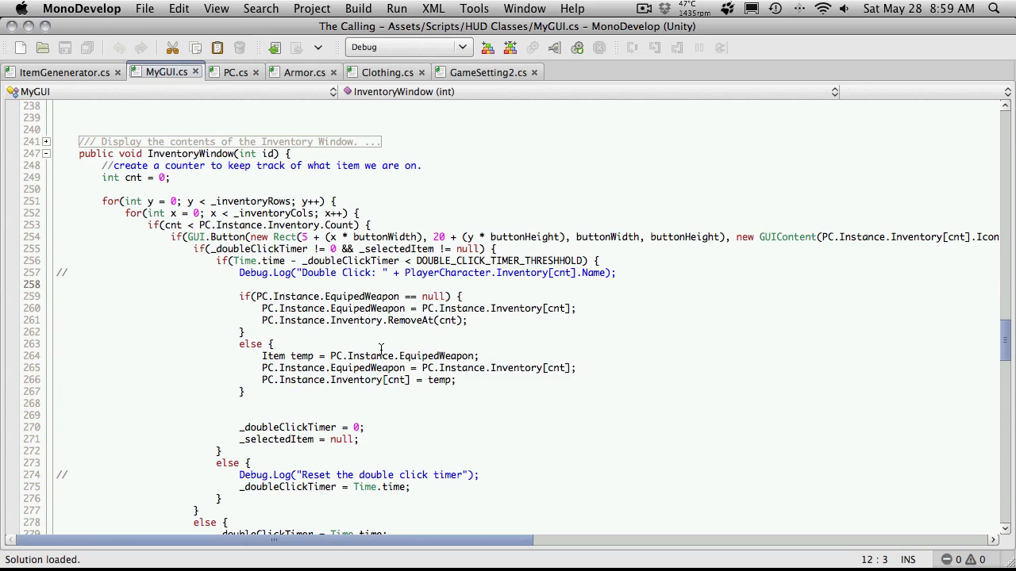
# - Add 'if( typeof(Weapon) == ... )' before the equip block on a new blank line
pyautogui.press('Backspace')
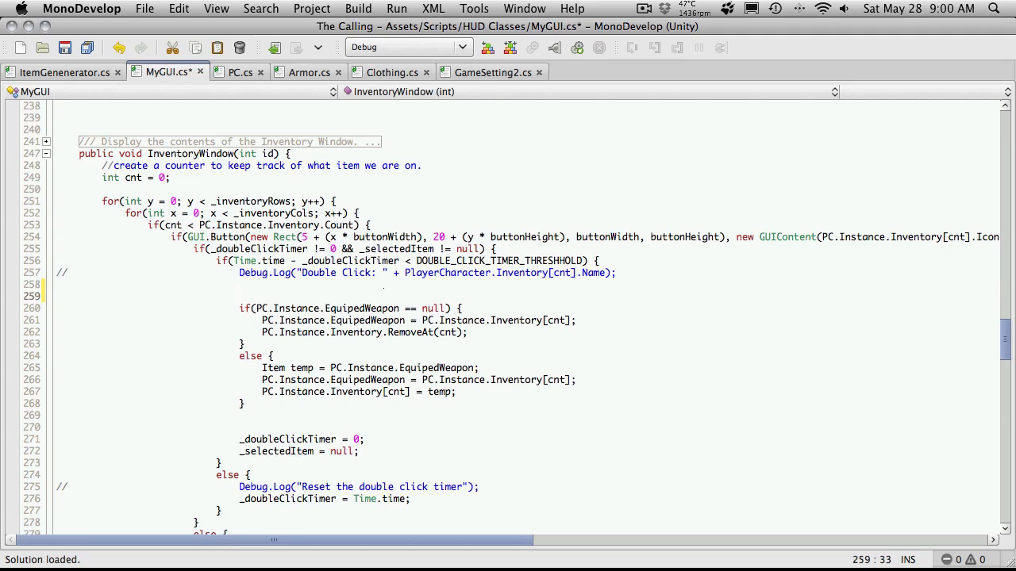
pyautogui.click(240, 297)
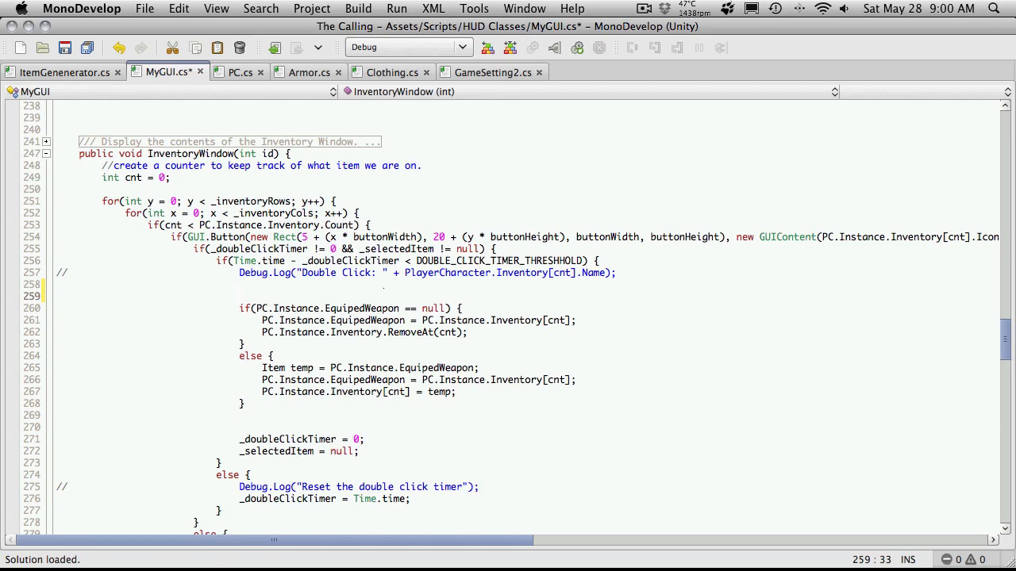
pyautogui.write('if(')
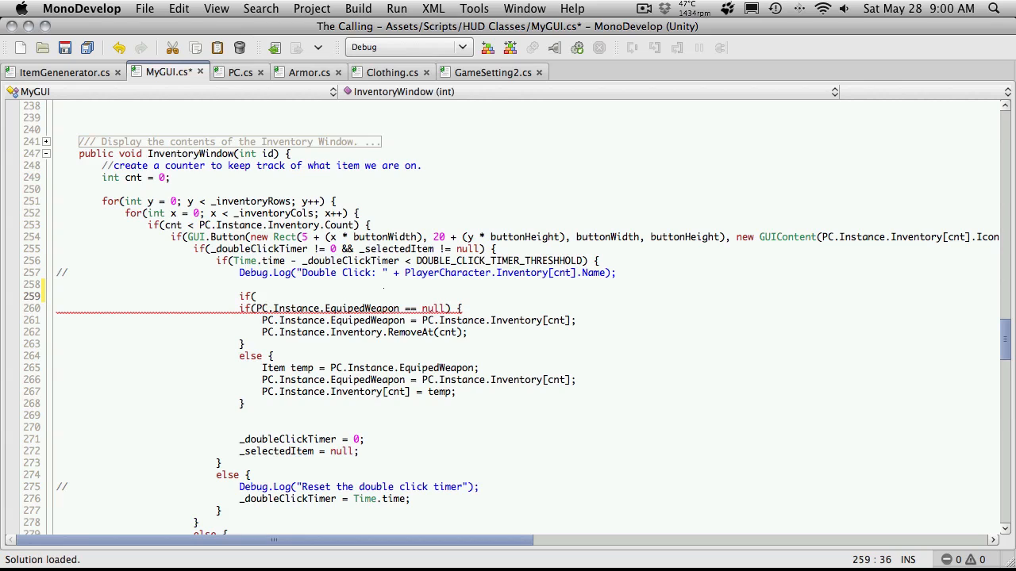
pyautogui.write('typeof')
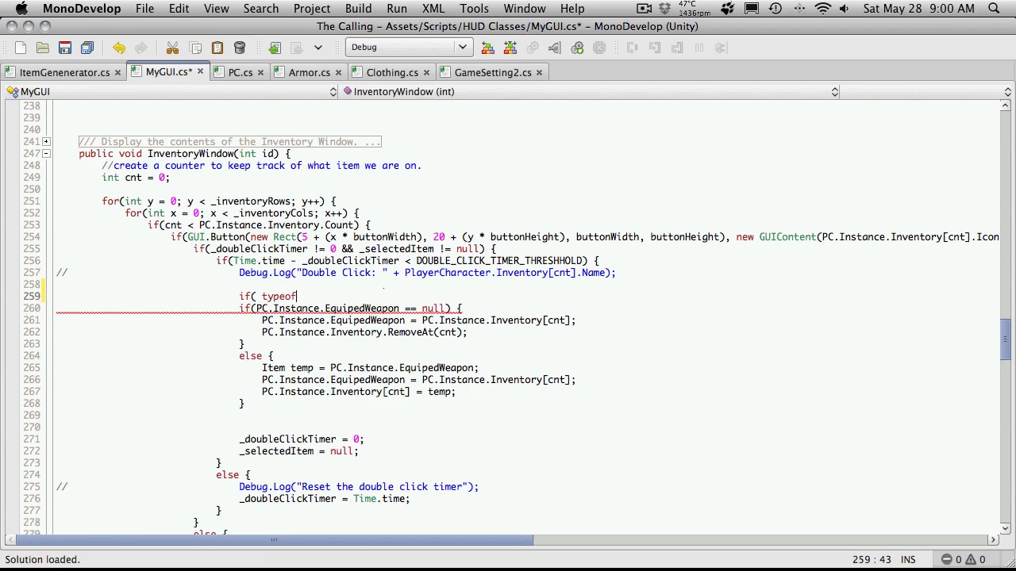
pyautogui.write('(')
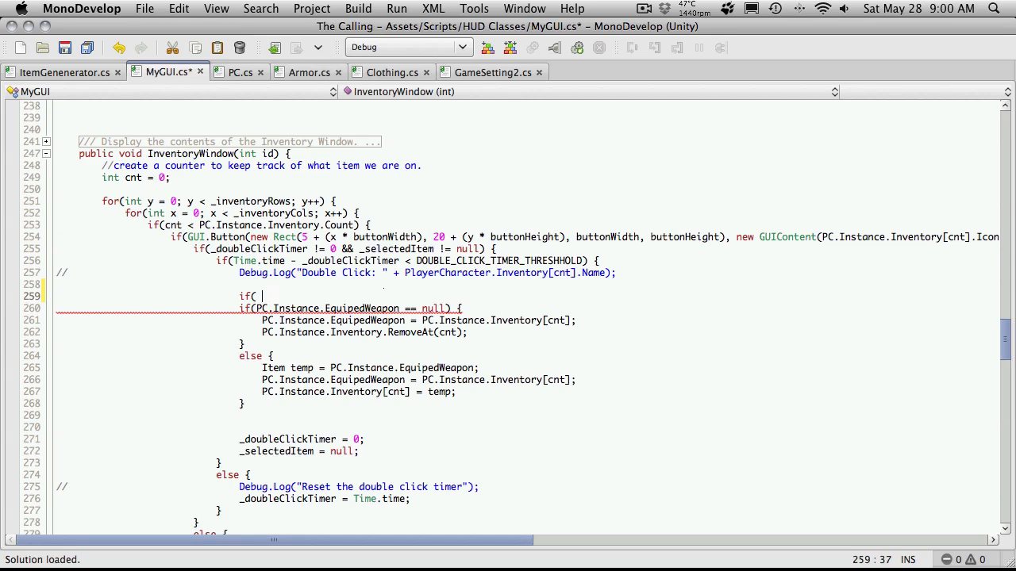
pyautogui.write('tpe')
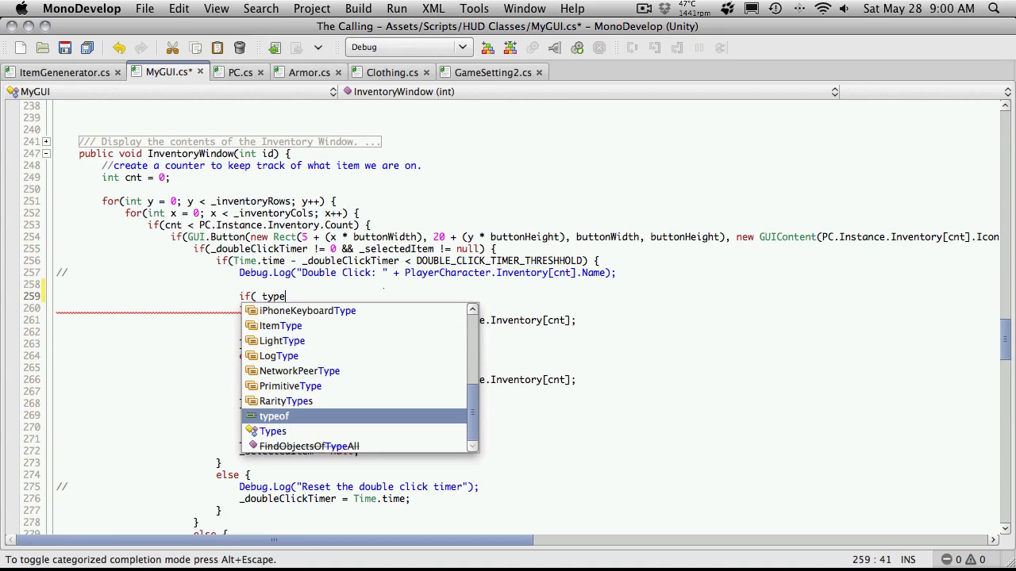
pyautogui.moveTo(276, 422)
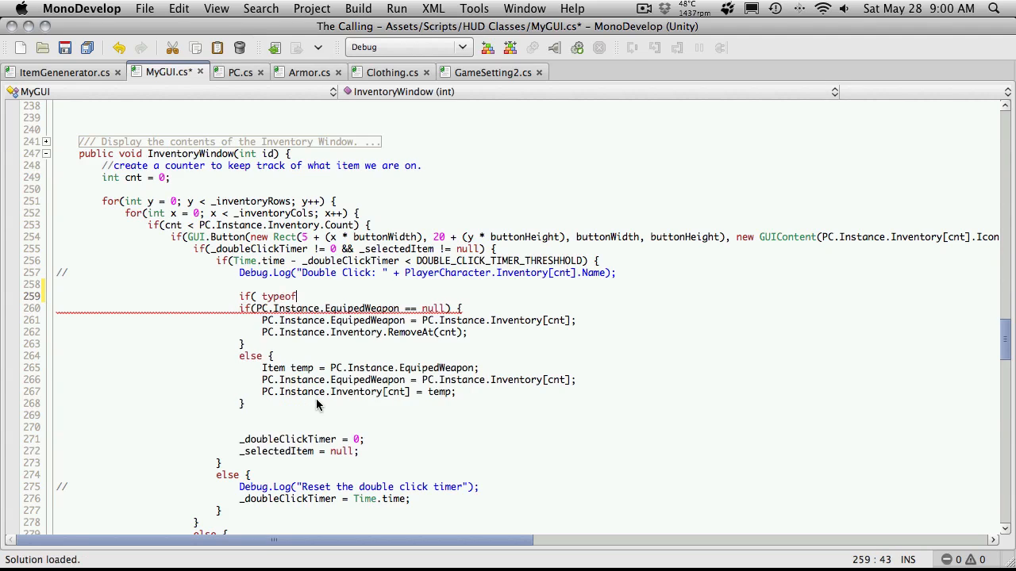
pyautogui.write('(')
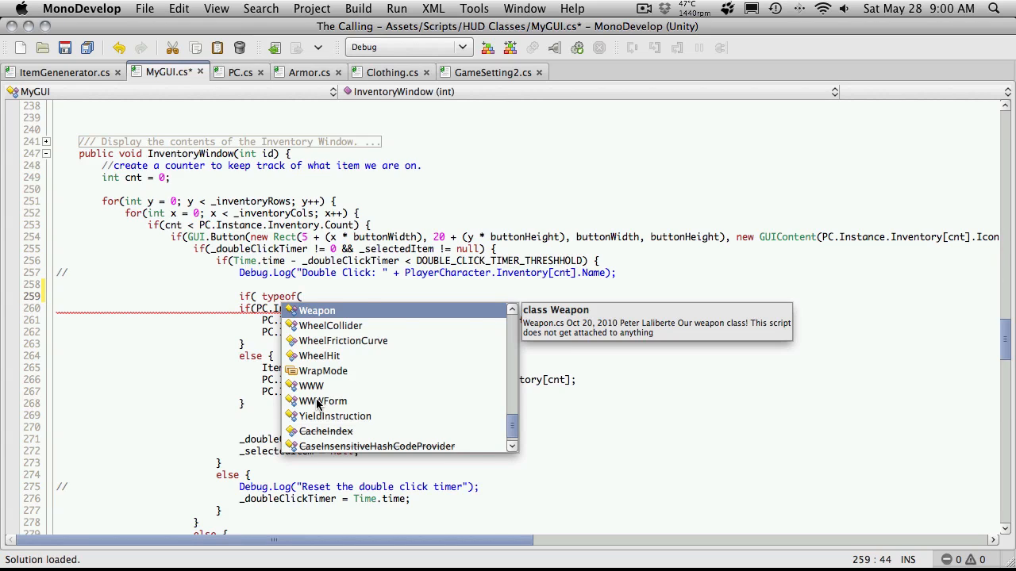
pyautogui.write('Weapon) ==')
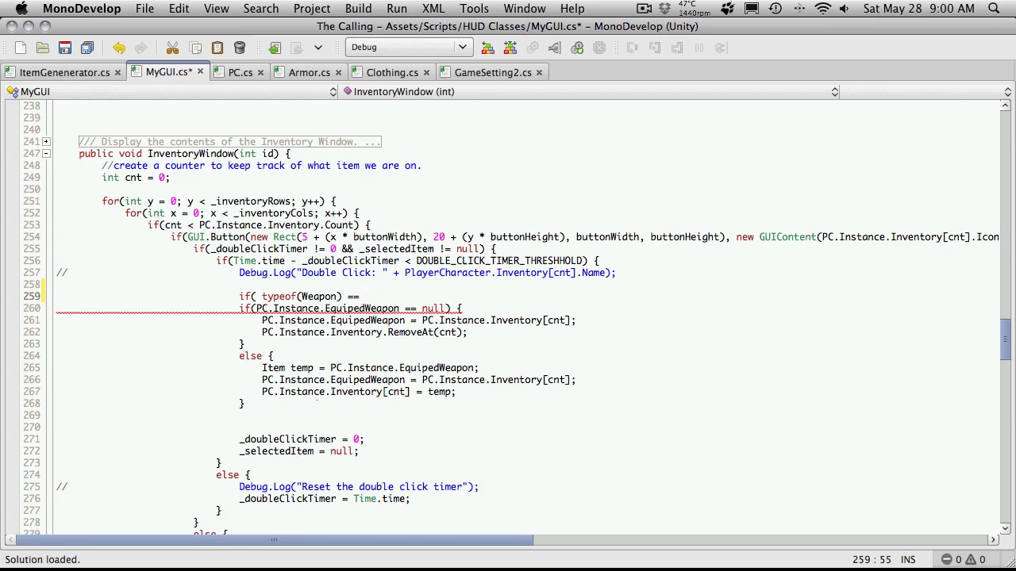
pyautogui.click(364, 297)
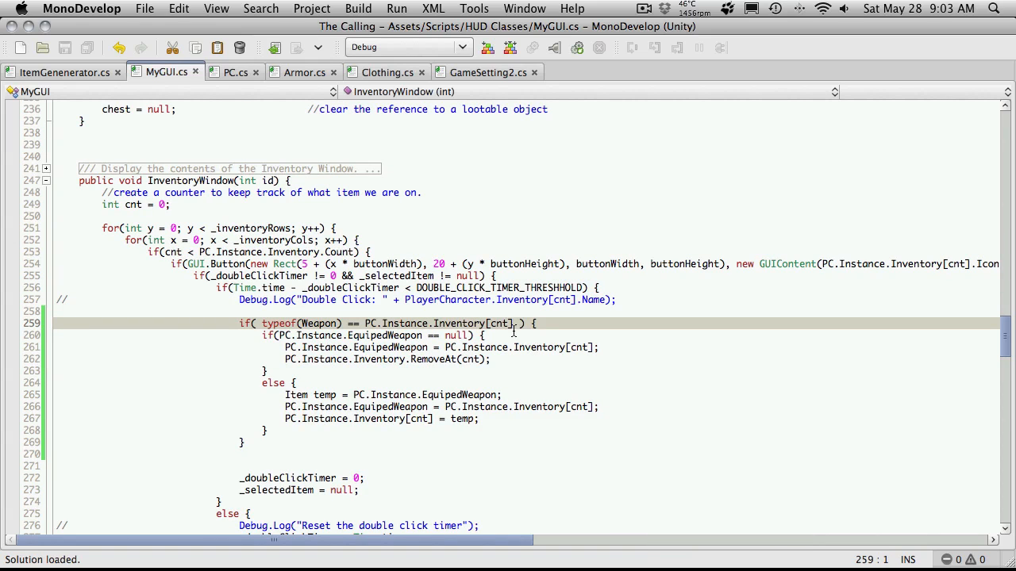
# - Finish the Weapon check with .GetType(), then play the game, loot a chest, and stop
pyautogui.write('.Ge')
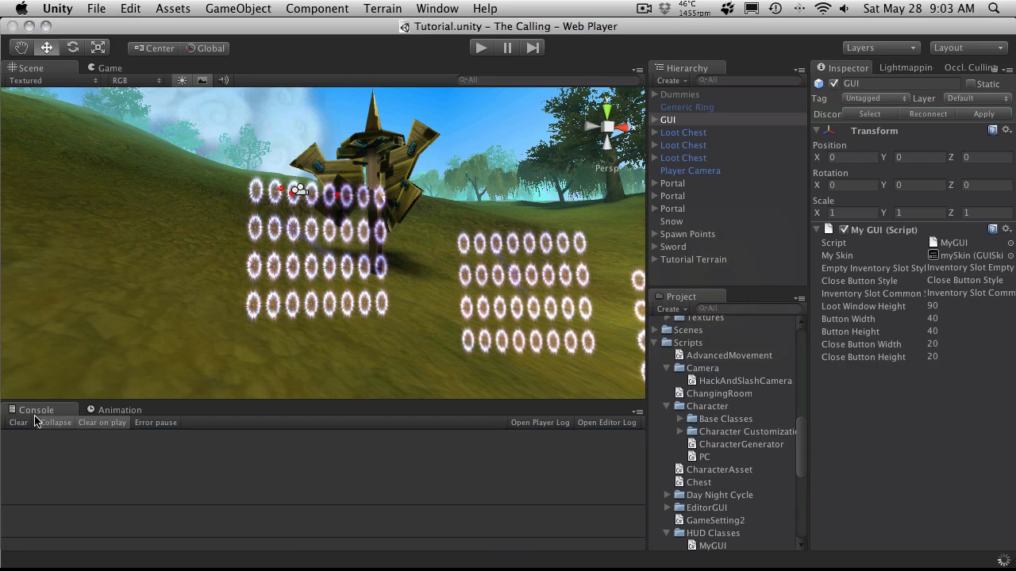
pyautogui.click(479, 48)
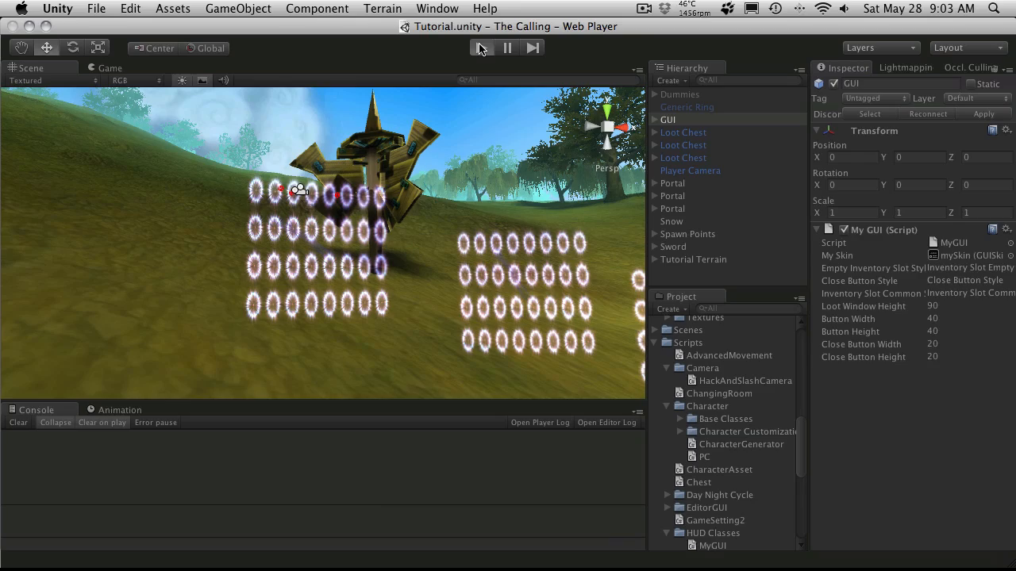
pyautogui.click(483, 48)
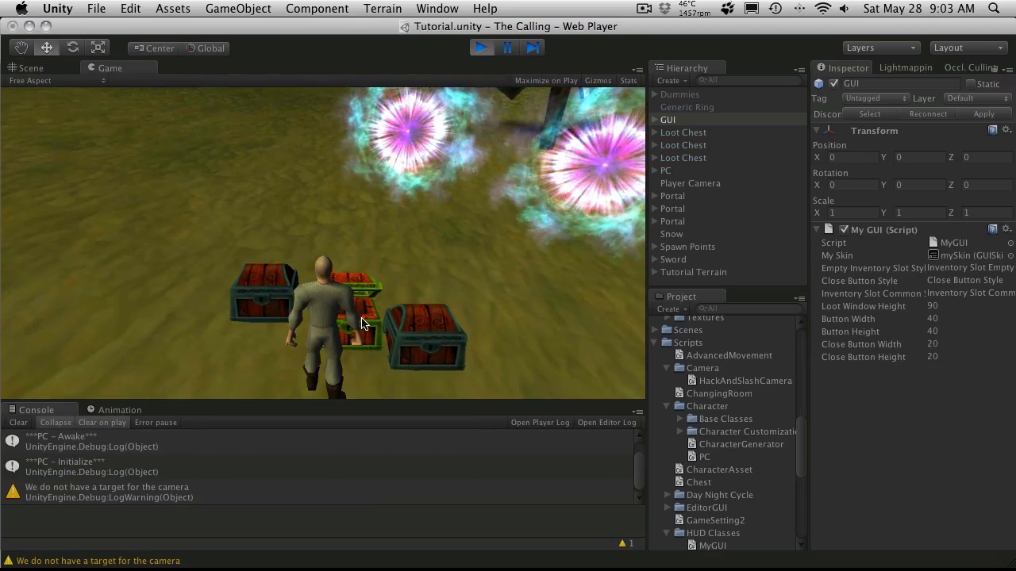
pyautogui.click(362, 320)
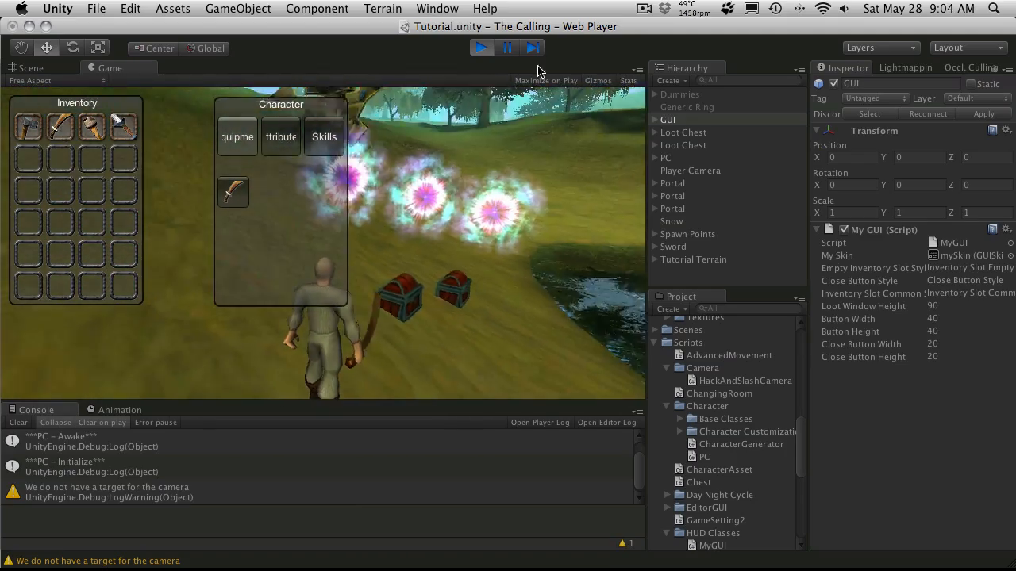
pyautogui.click(32, 67)
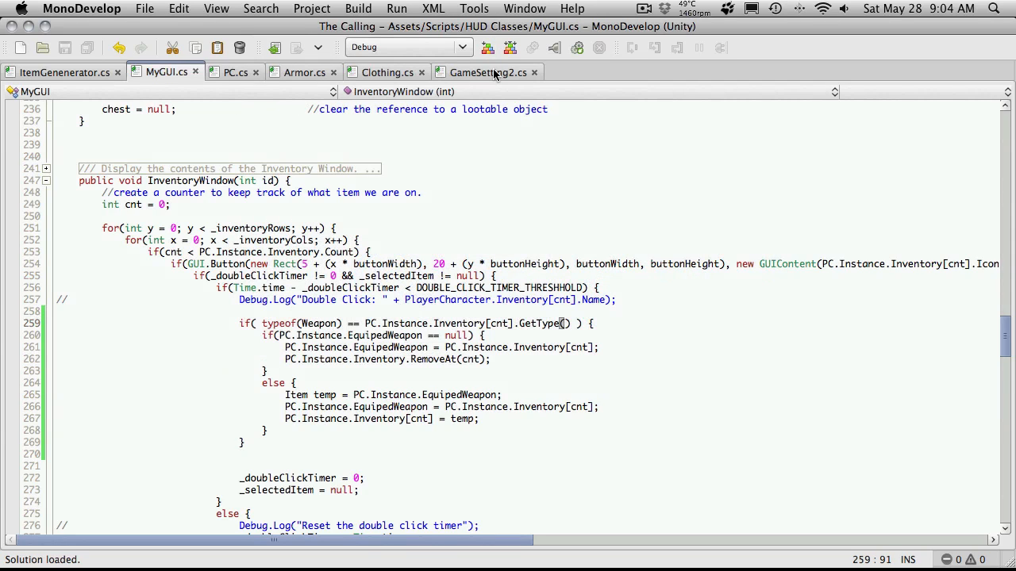
# - Comment out the 'Item item = CreateWeapon();' line in ItemGenerator.cs with //
pyautogui.click(487, 73)
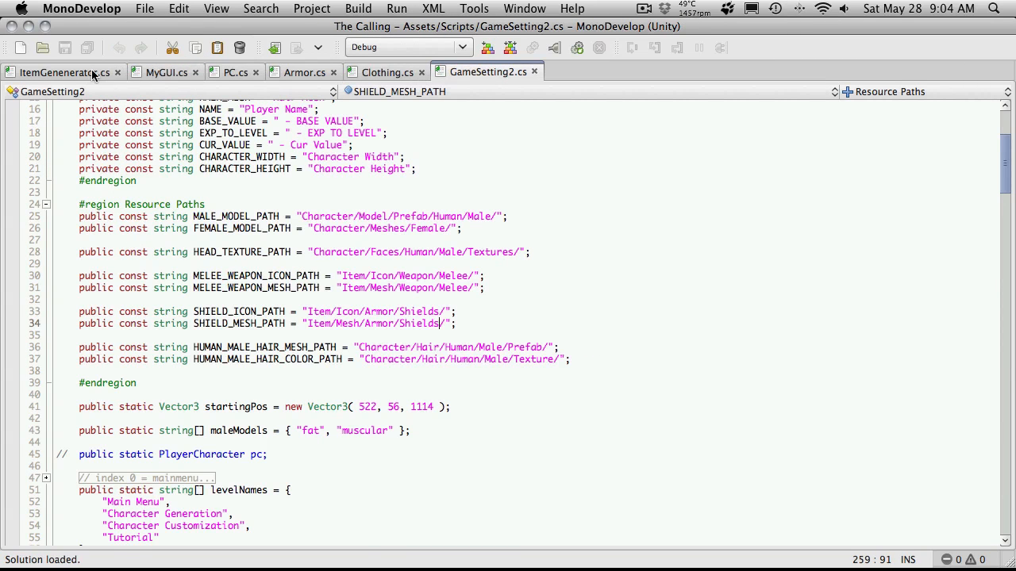
pyautogui.click(60, 71)
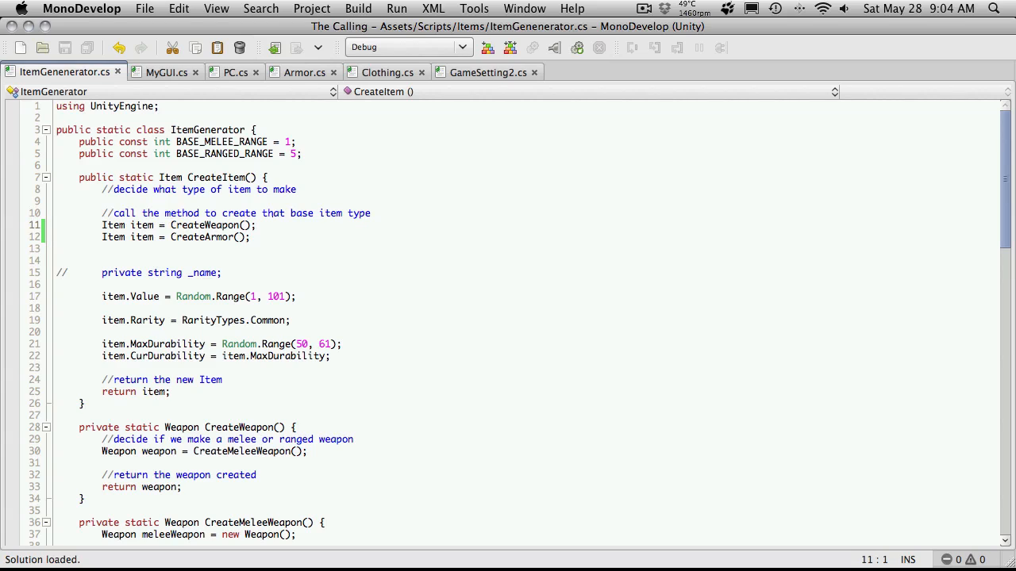
pyautogui.write('//')
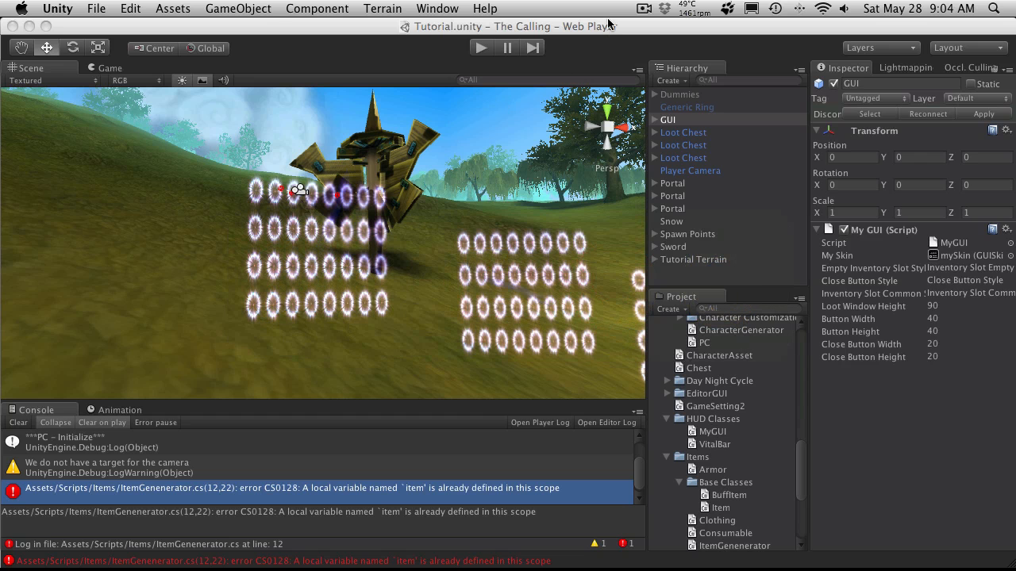
# - Review the CS0128 duplicate 'item' variable error in the Unity Console
pyautogui.click(17, 422)
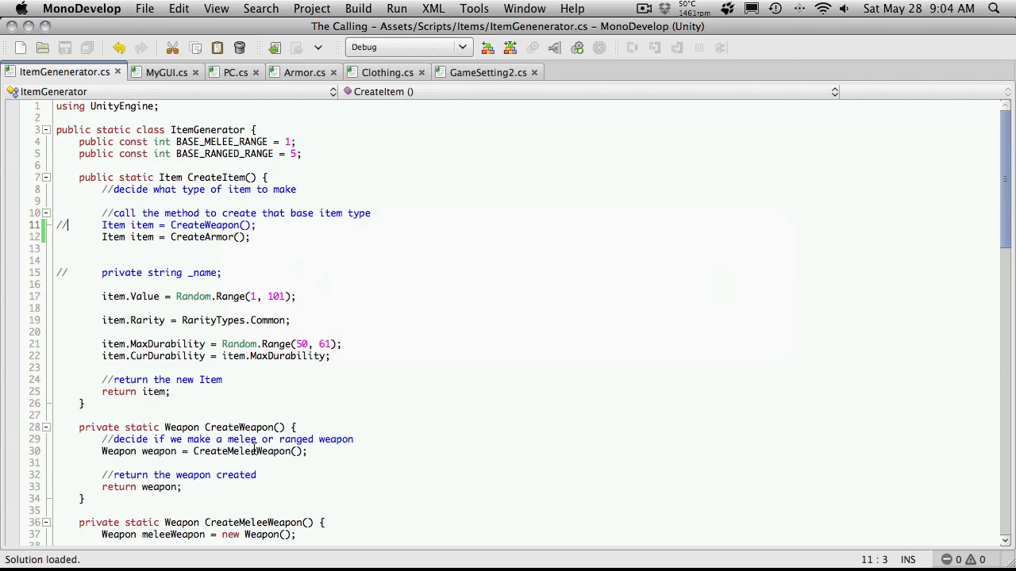
# - Add 'else if( typeof(Armor) == ... )' branch that logs a Debug message in MyGUI.cs
pyautogui.click(165, 73)
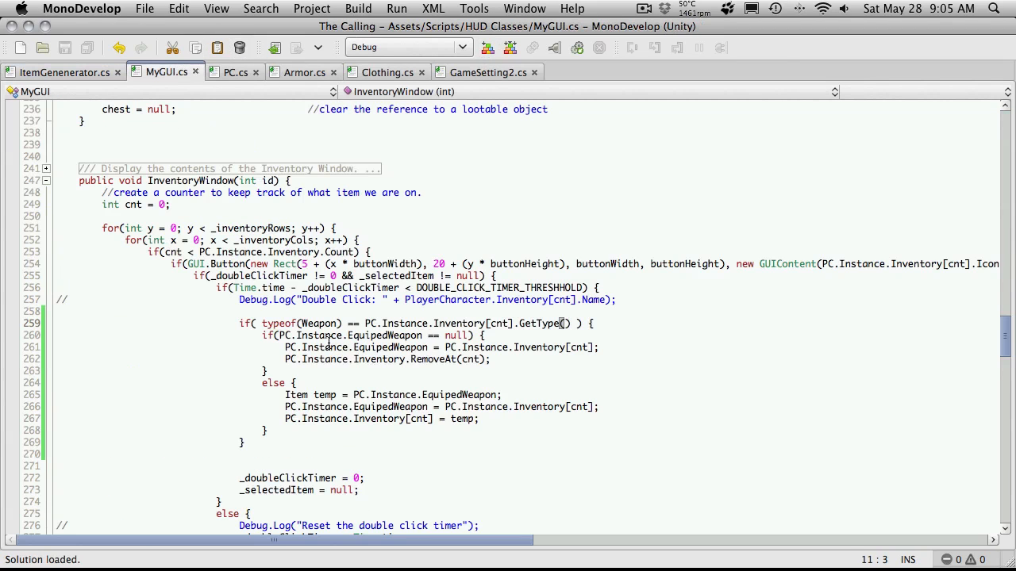
pyautogui.scroll(-3)
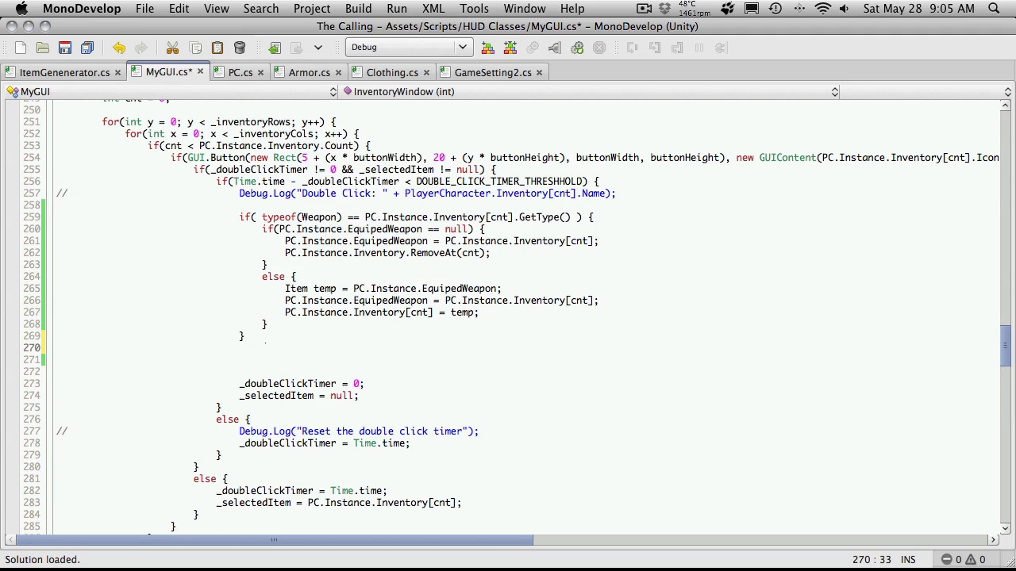
pyautogui.write('else')
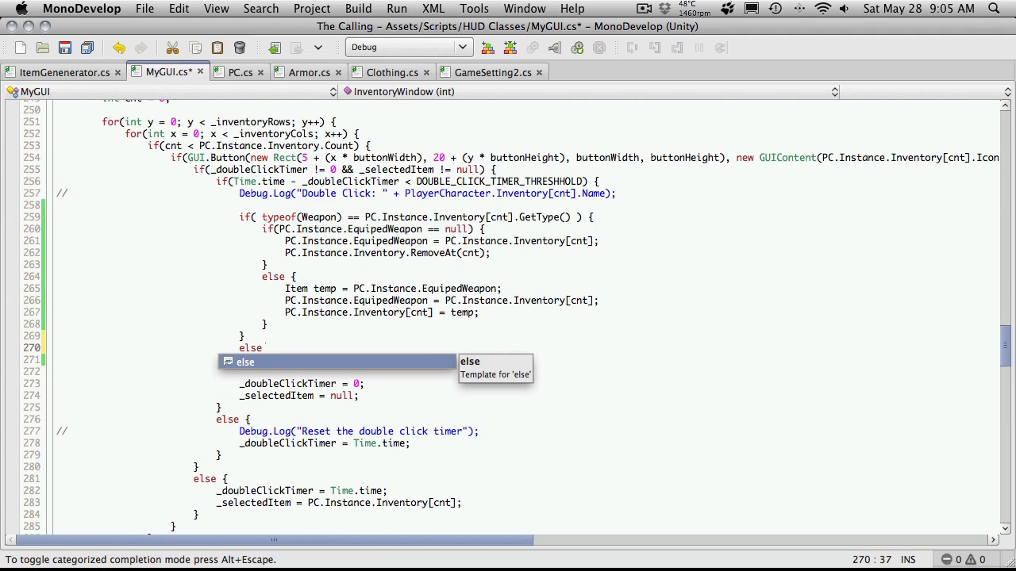
pyautogui.write('if')
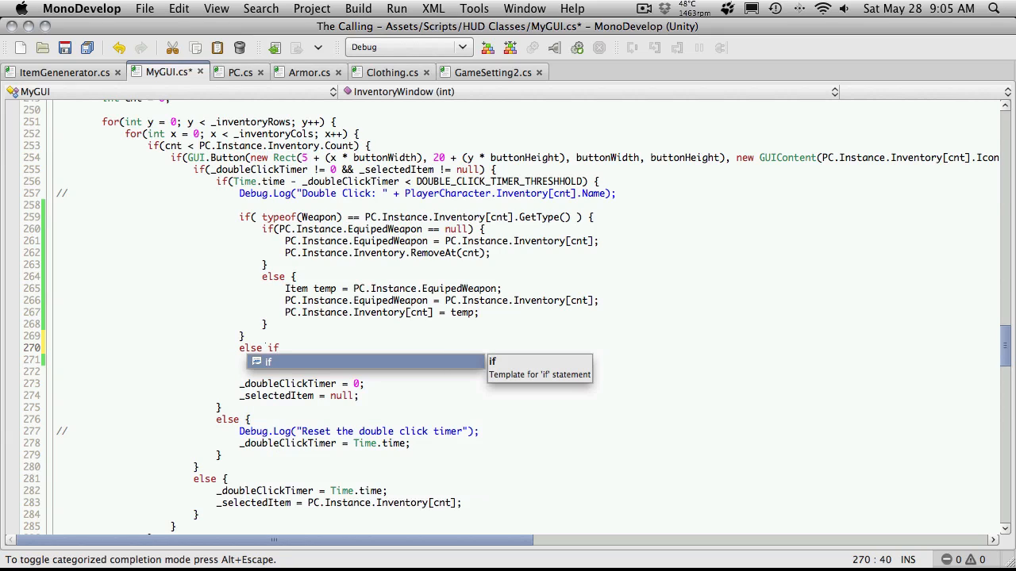
pyautogui.write('(')
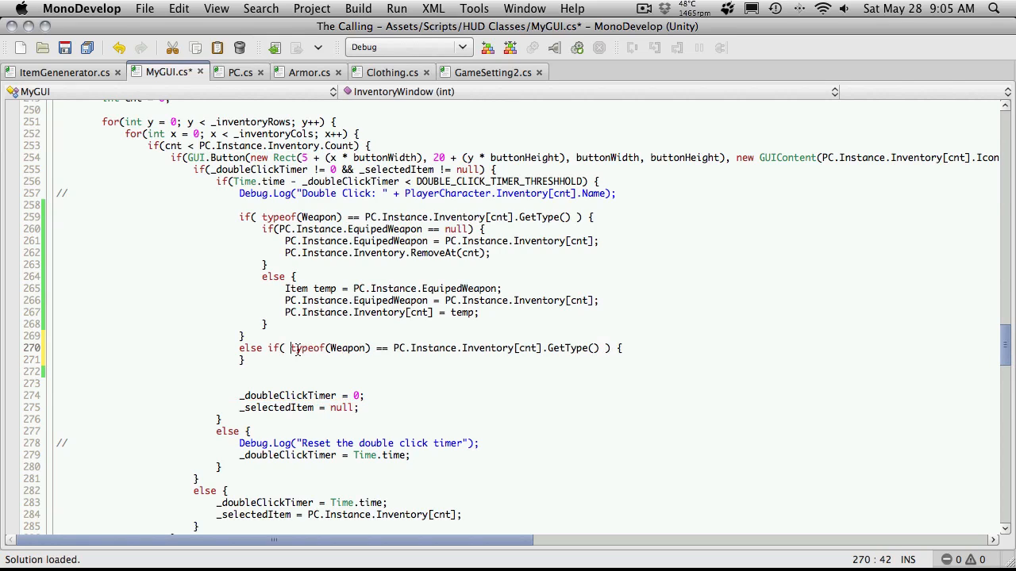
pyautogui.doubleClick(346, 348)
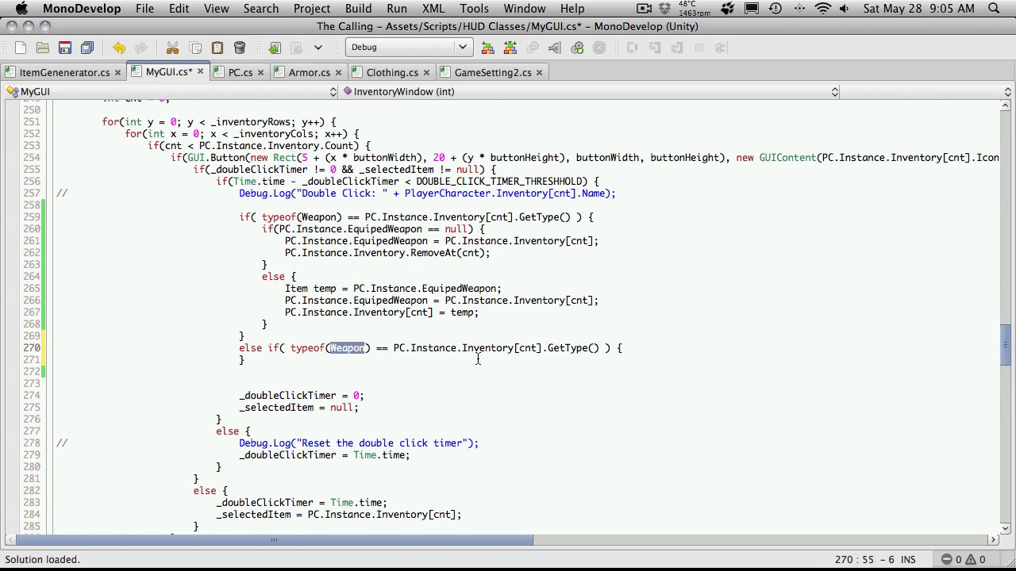
pyautogui.write('Armor')
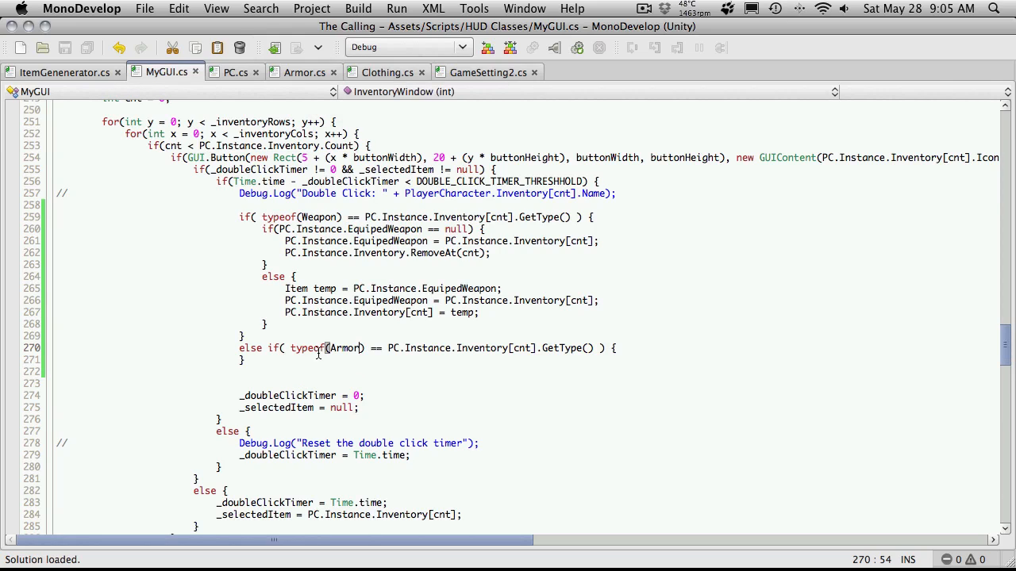
pyautogui.moveTo(473, 371)
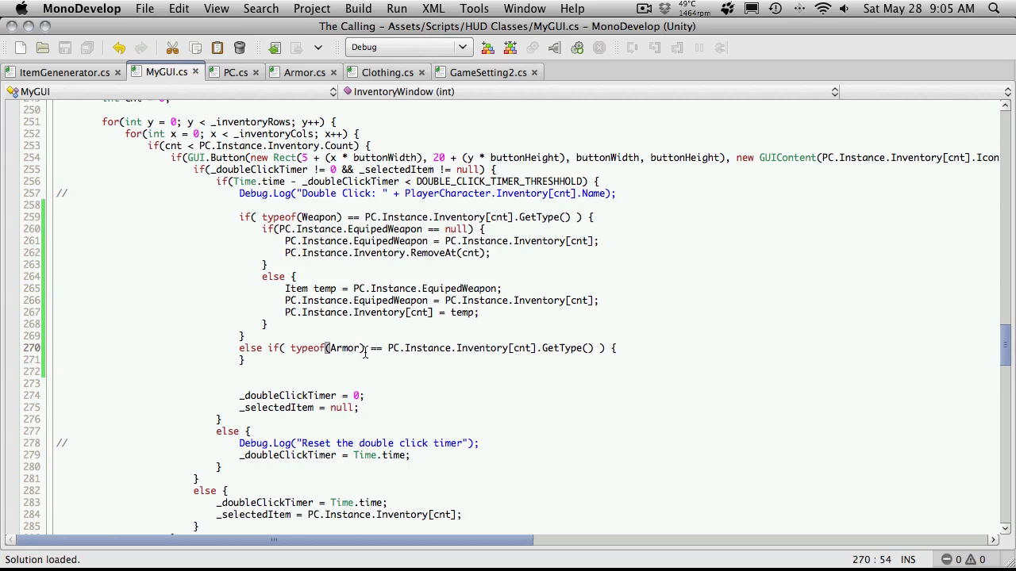
pyautogui.write('D')
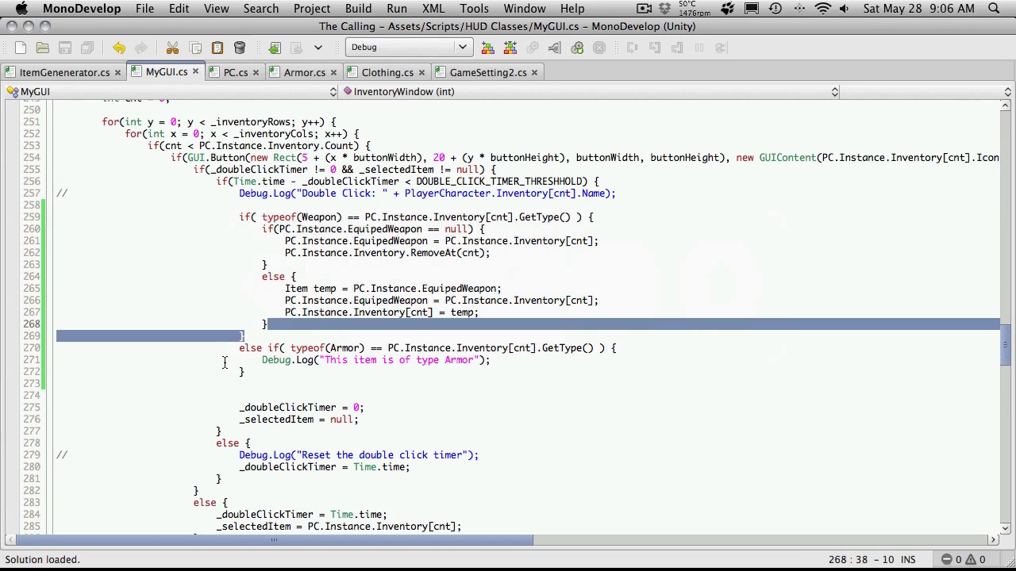
# - Retype 'else' before the Armor if and add blank lines around the type checks
pyautogui.click(368, 289)
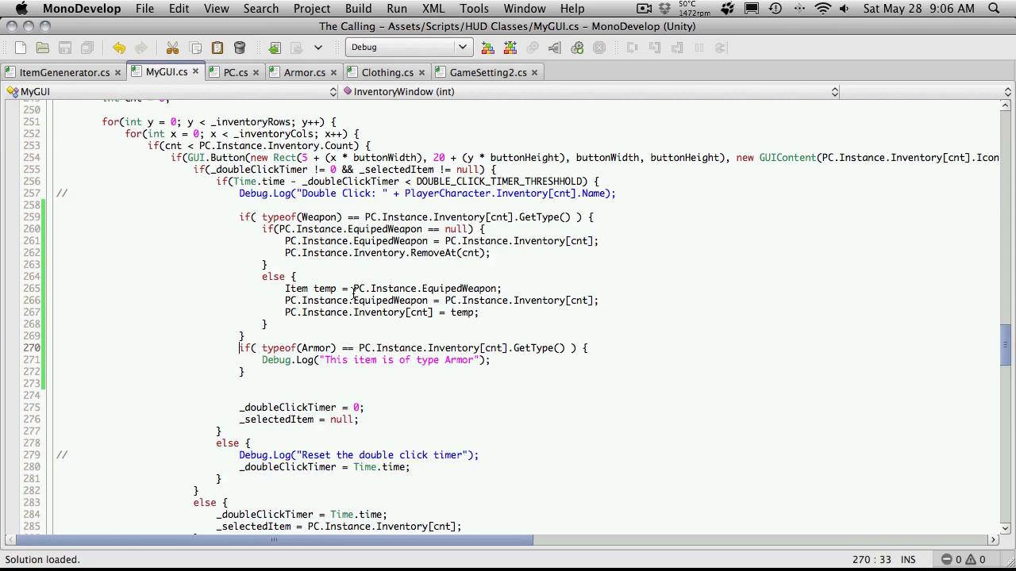
pyautogui.moveTo(527, 222)
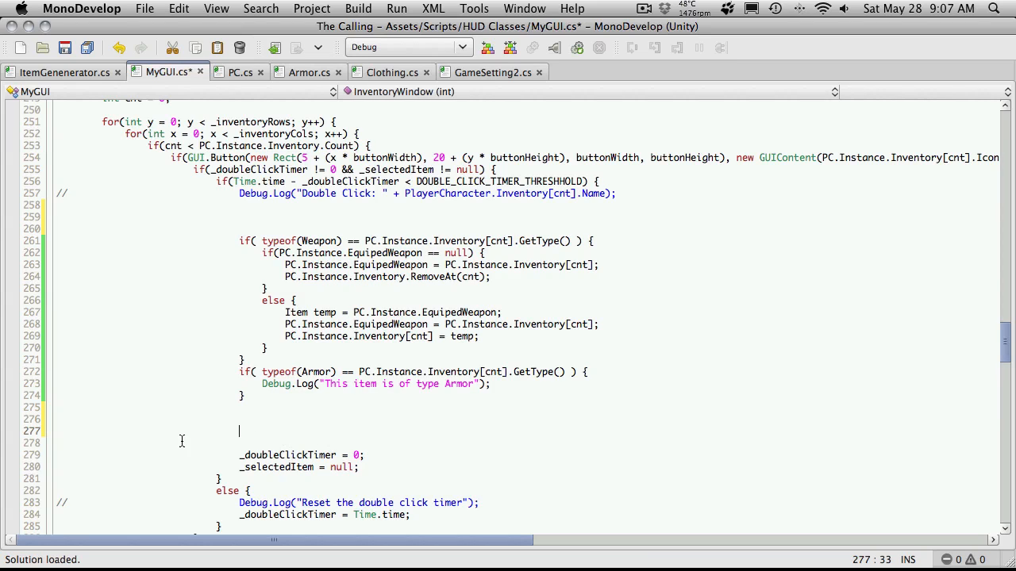
pyautogui.moveTo(334, 498)
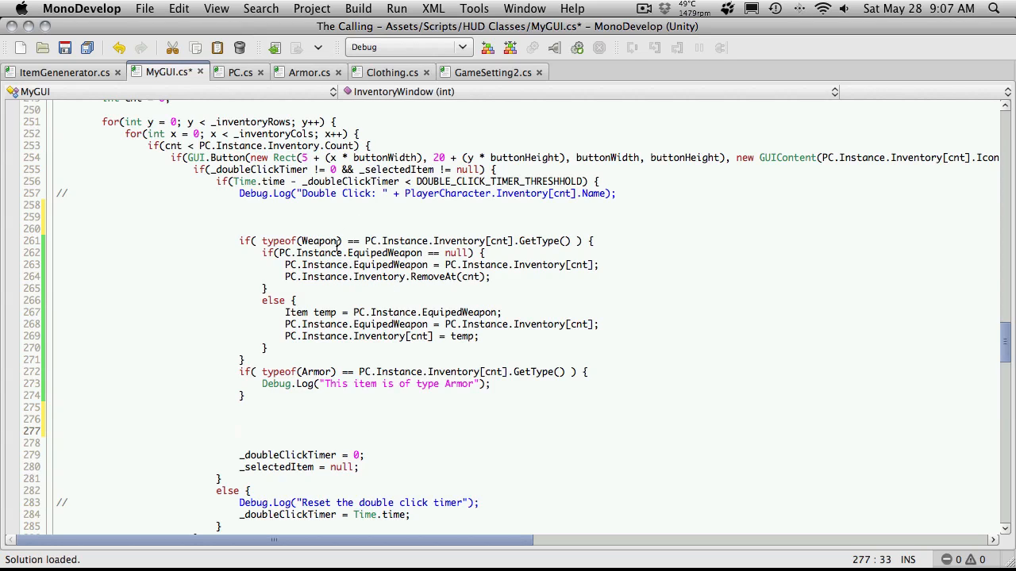
pyautogui.moveTo(226, 242)
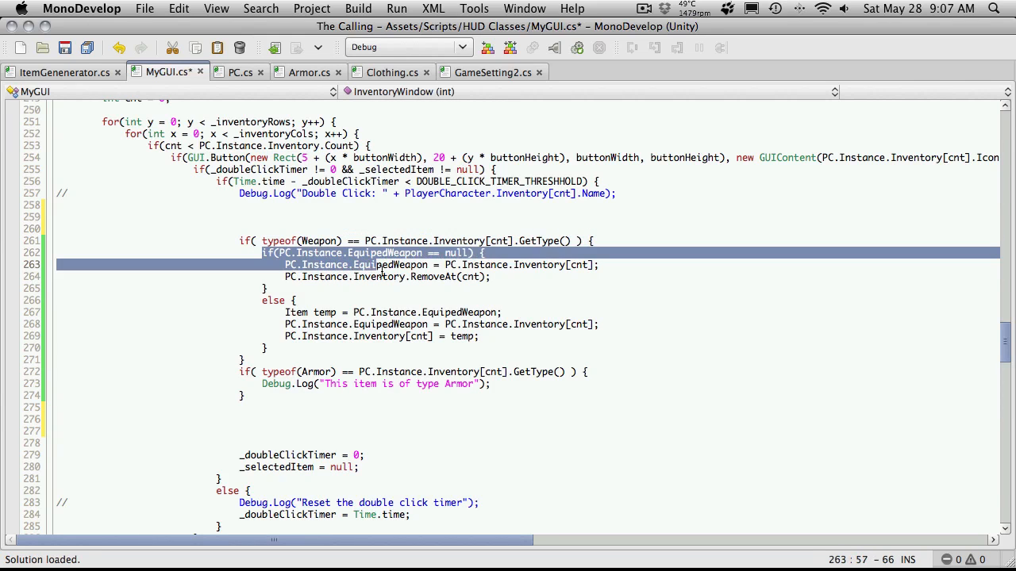
pyautogui.click(257, 382)
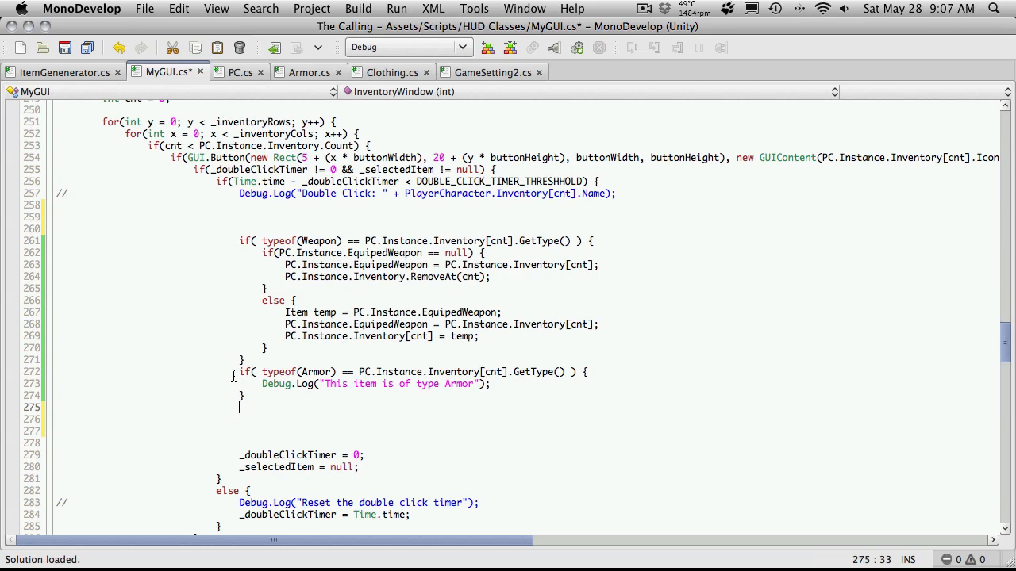
pyautogui.write('else')
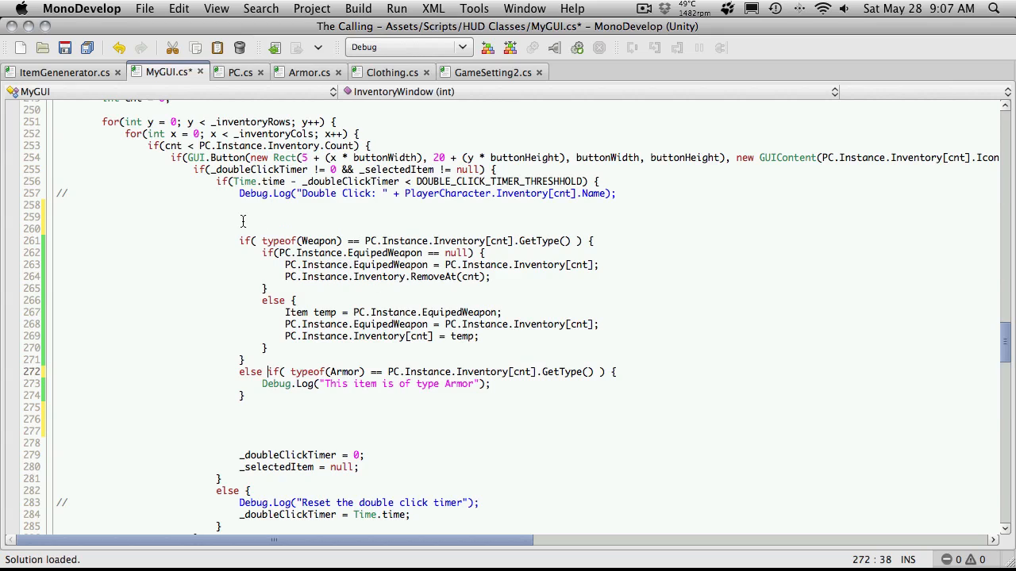
# - Review the Weapon and Armor check blocks by selecting them, then save MyGUI.cs
pyautogui.moveTo(240, 241); pyautogui.dragTo(267, 289)
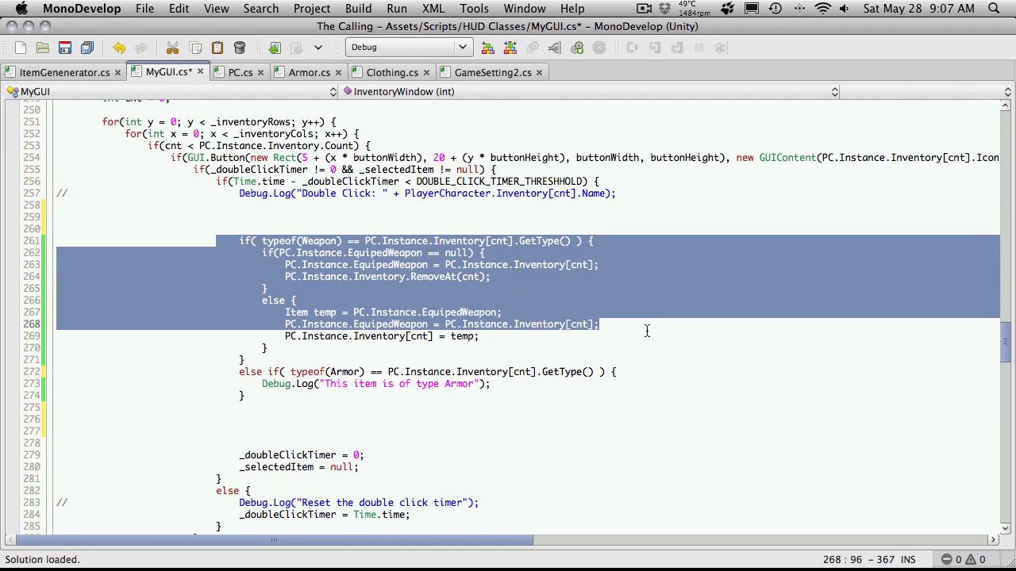
pyautogui.moveTo(553, 359)
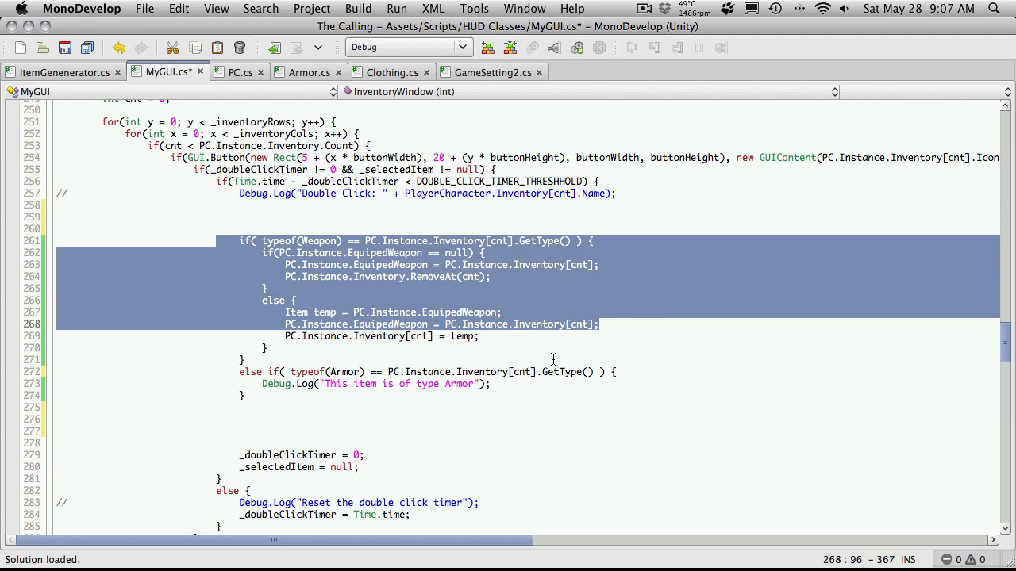
pyautogui.click(242, 358)
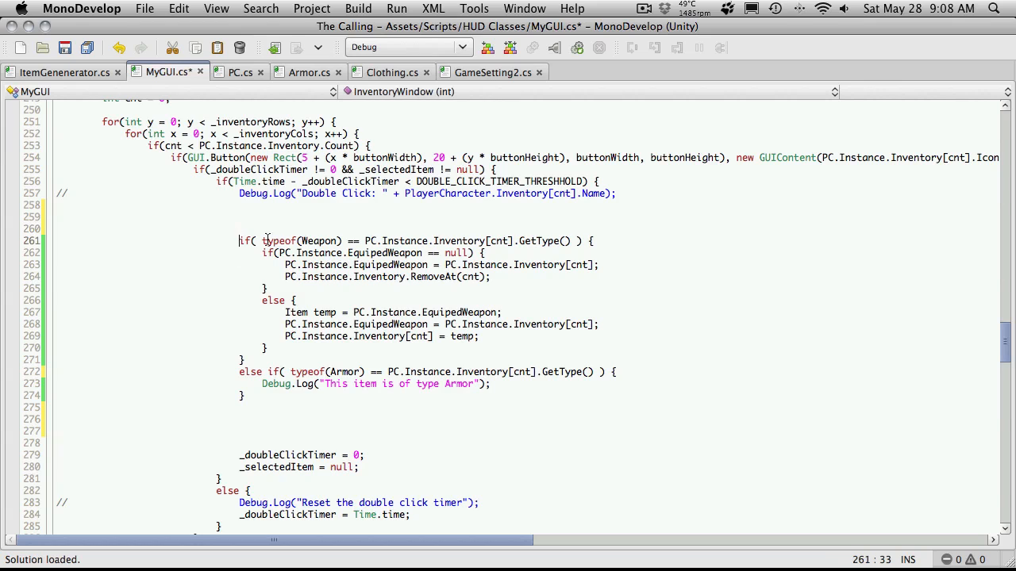
pyautogui.moveTo(238, 242); pyautogui.dragTo(600, 324)
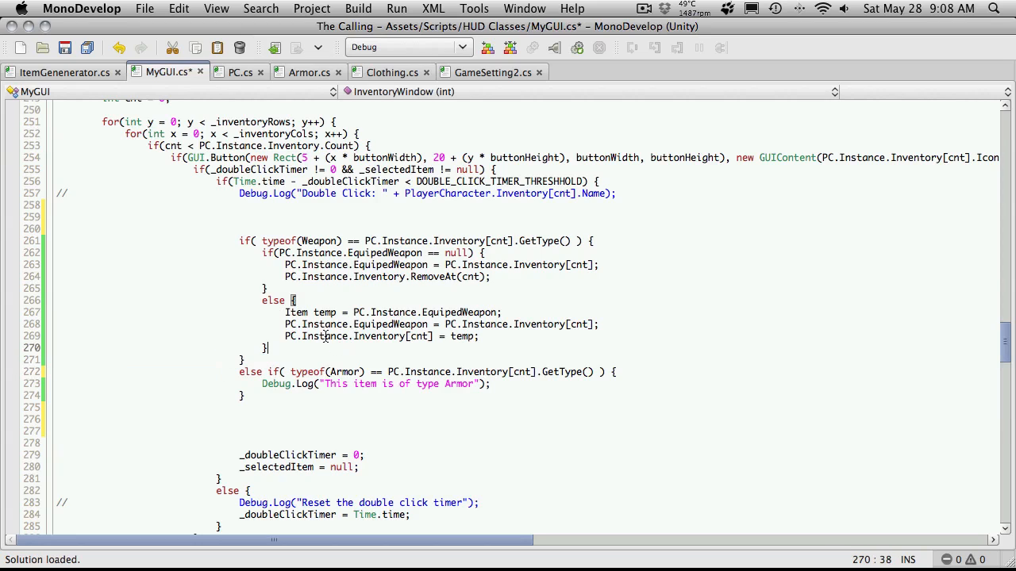
pyautogui.moveTo(317, 336)
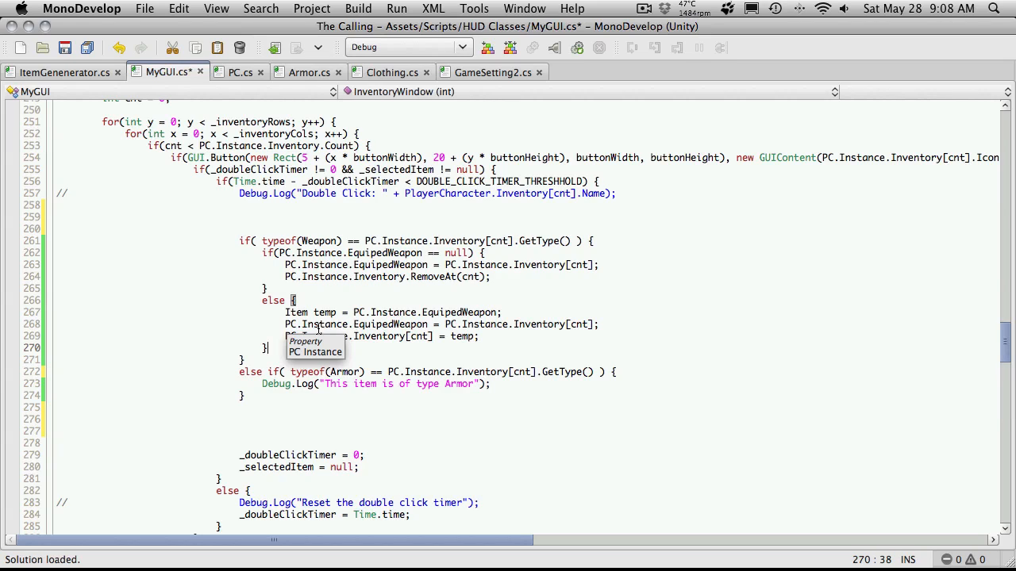
pyautogui.moveTo(403, 316)
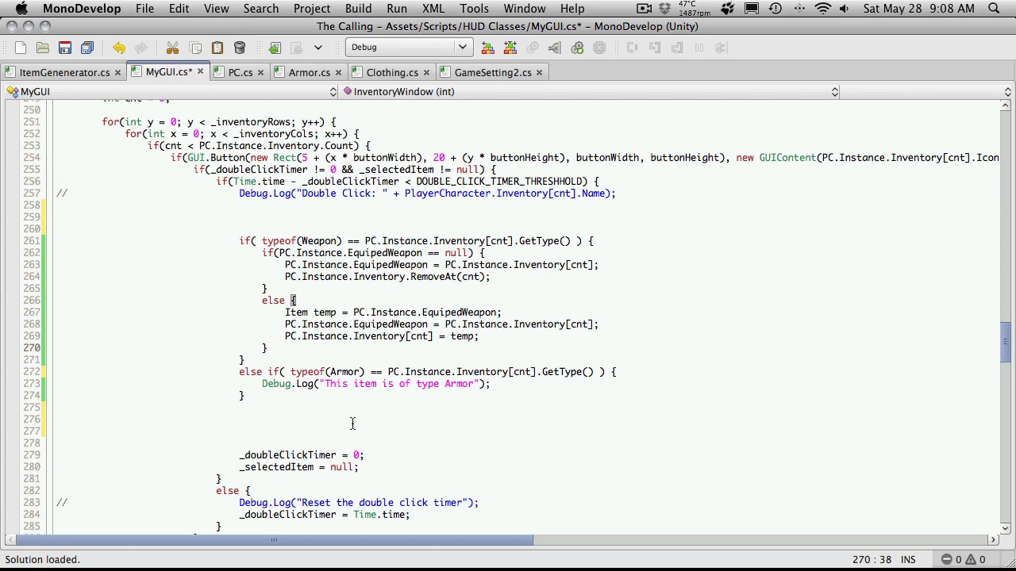
pyautogui.press('cmd+s')
pyautogui.write('else {')
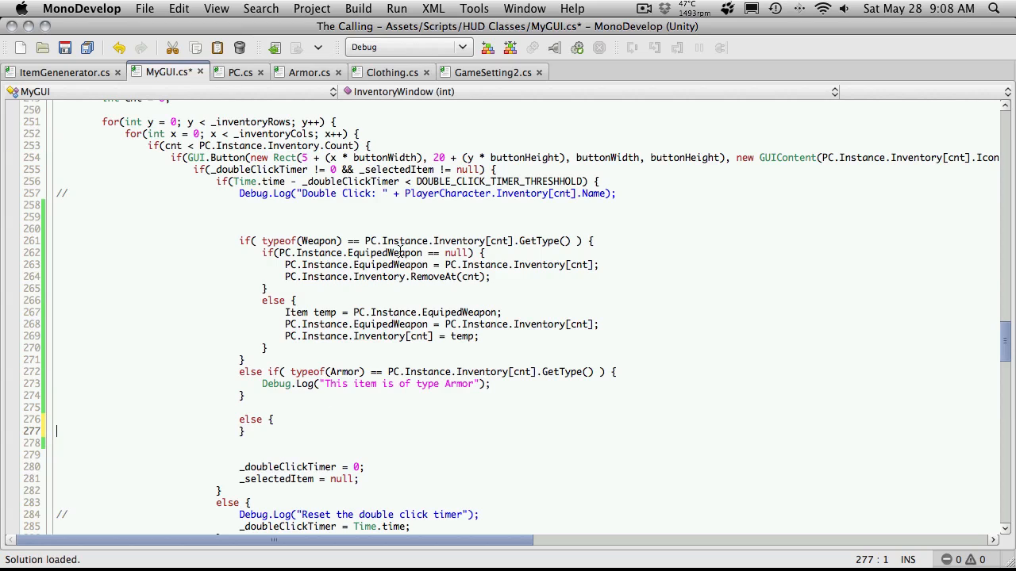
pyautogui.moveTo(286, 435)
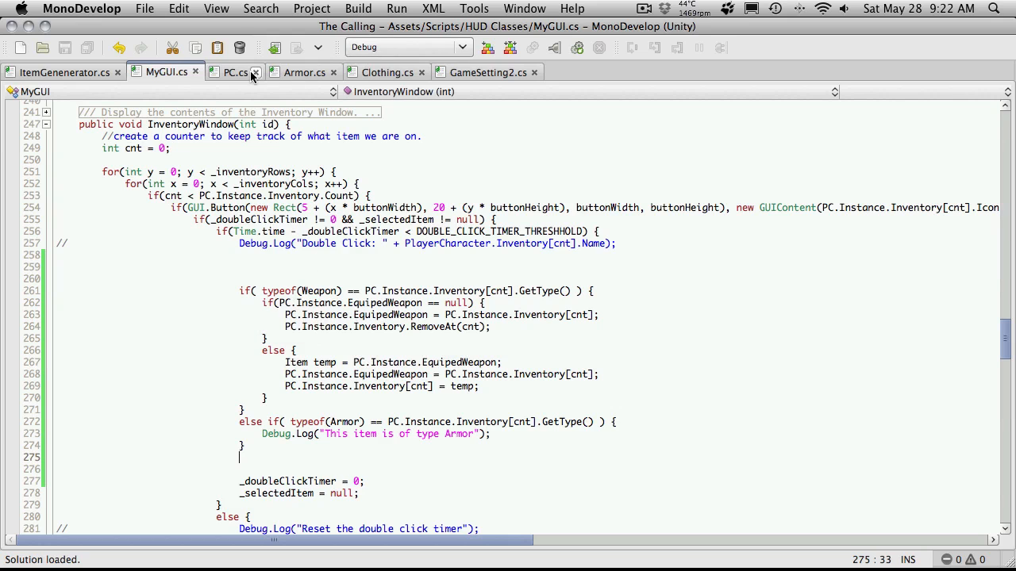
# - Bring up PC.cs at its EquipedWeapon property
pyautogui.click(235, 73)
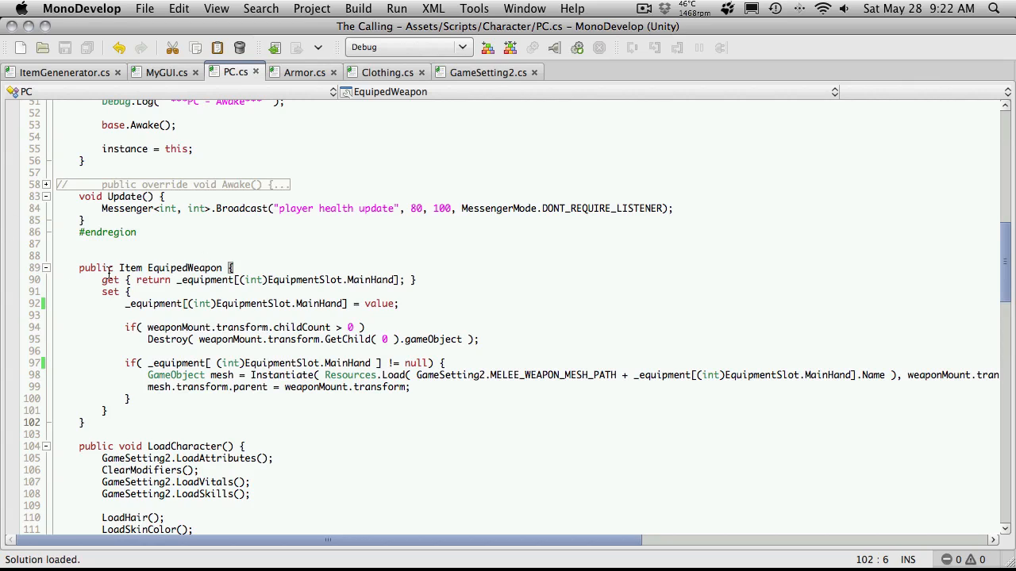
pyautogui.moveTo(375, 292)
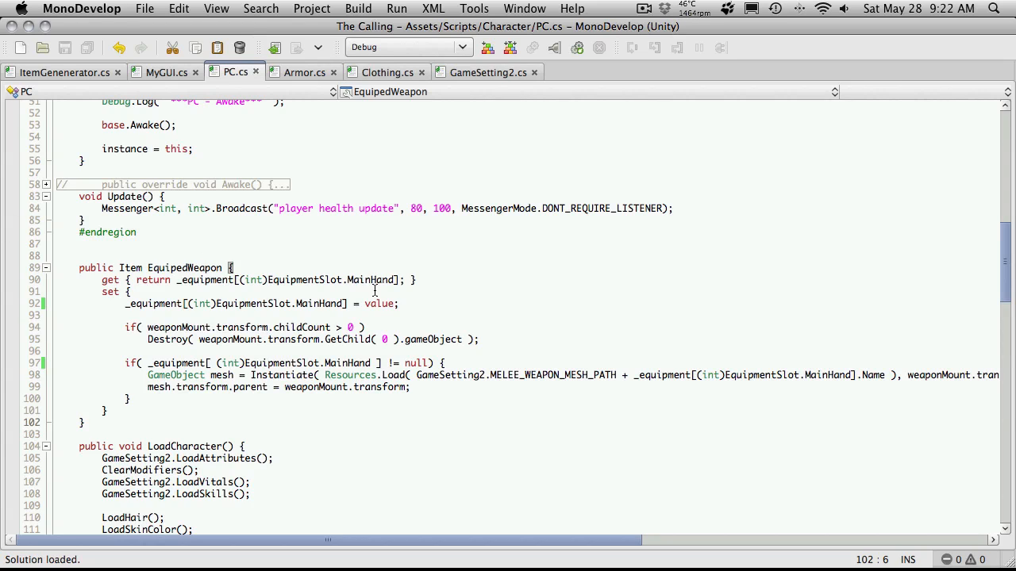